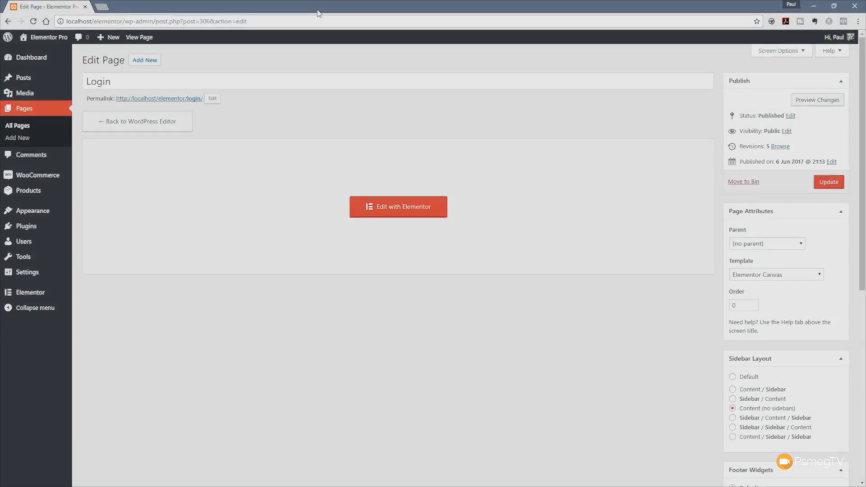
# Open the Login page in the Elementor editor and locate the Login widget among the Pro Elements.
pyautogui.click(398, 206)
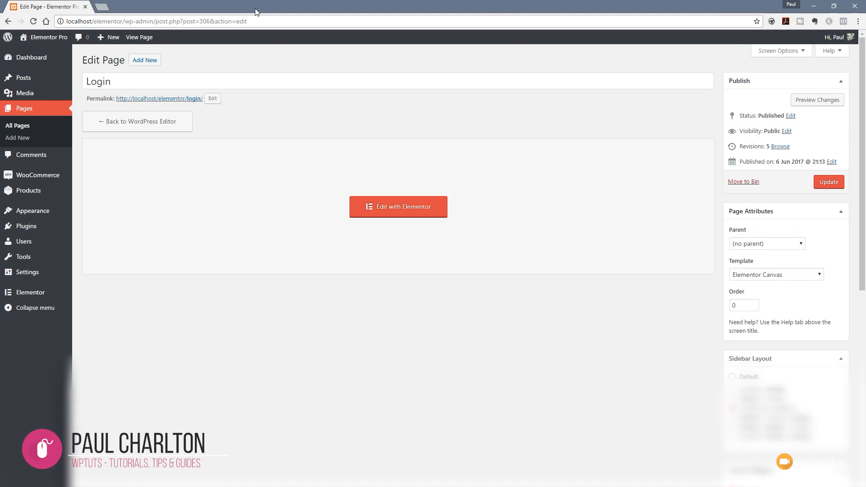
pyautogui.click(398, 206)
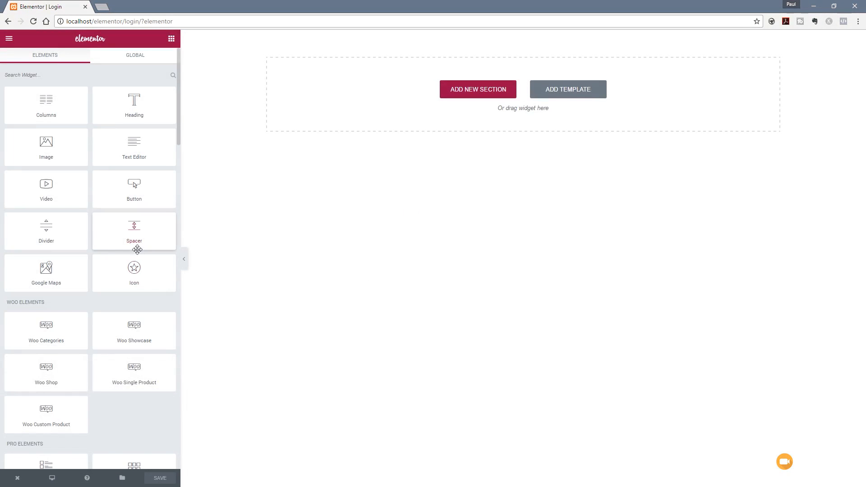
pyautogui.scroll(-3)
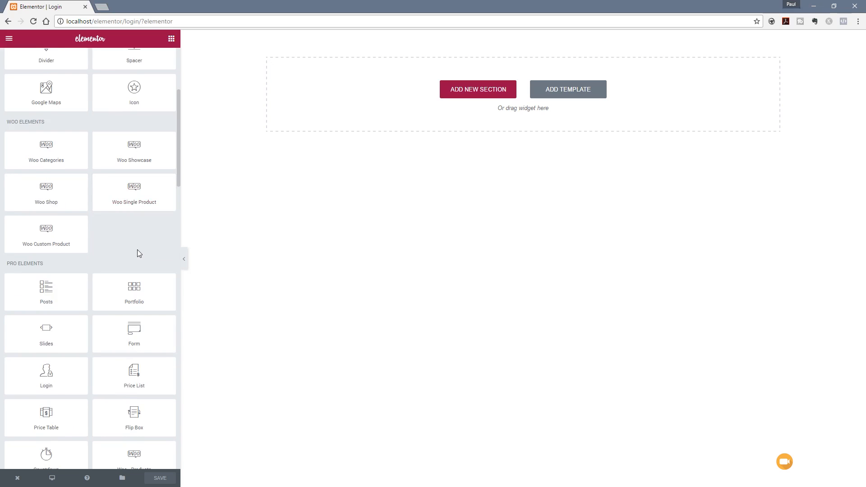
pyautogui.scroll(-3)
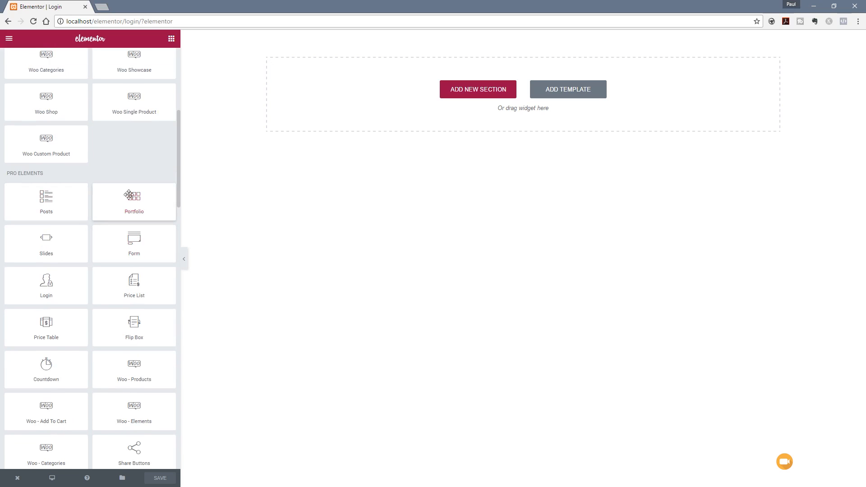
pyautogui.moveTo(46, 286)
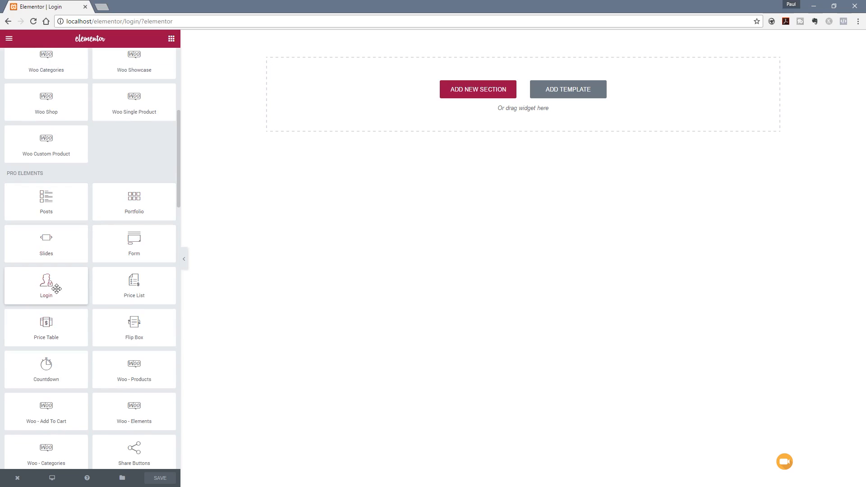
# Place a Login widget on the page with the field labels left shown.
pyautogui.moveTo(46, 284); pyautogui.dragTo(393, 112)
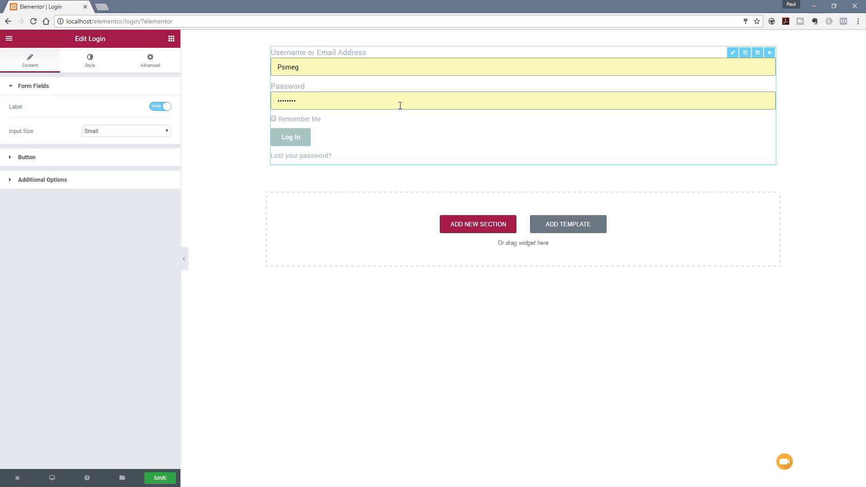
pyautogui.moveTo(177, 290)
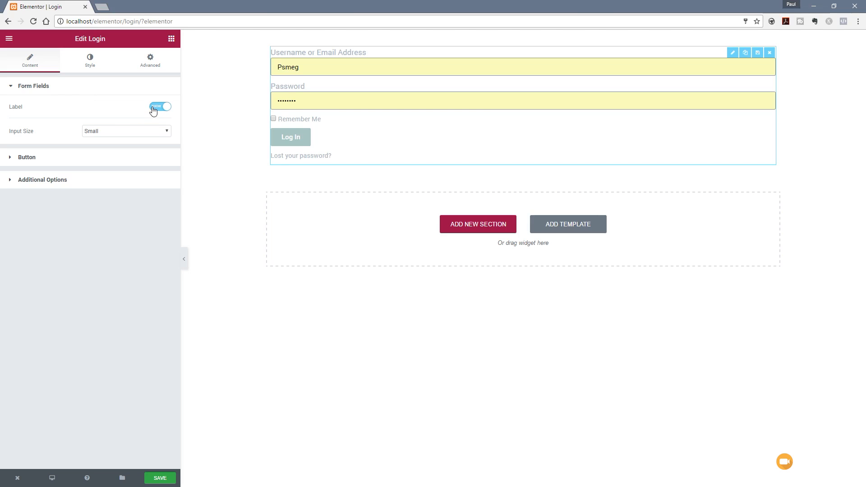
pyautogui.click(160, 106)
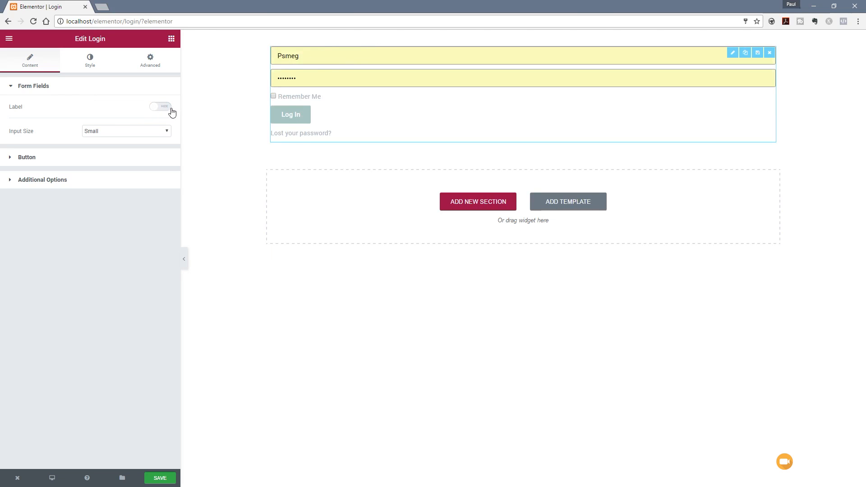
pyautogui.click(161, 107)
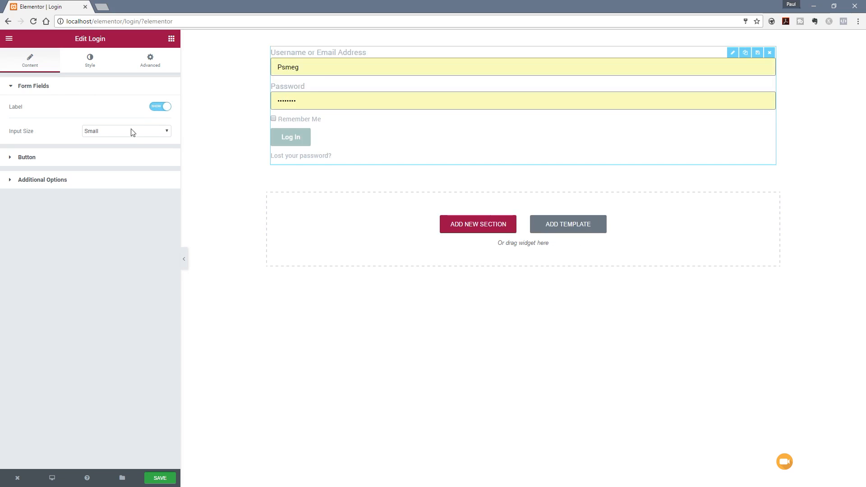
# Try Extra Large input fields, then settle the Input Size on Medium.
pyautogui.click(126, 131)
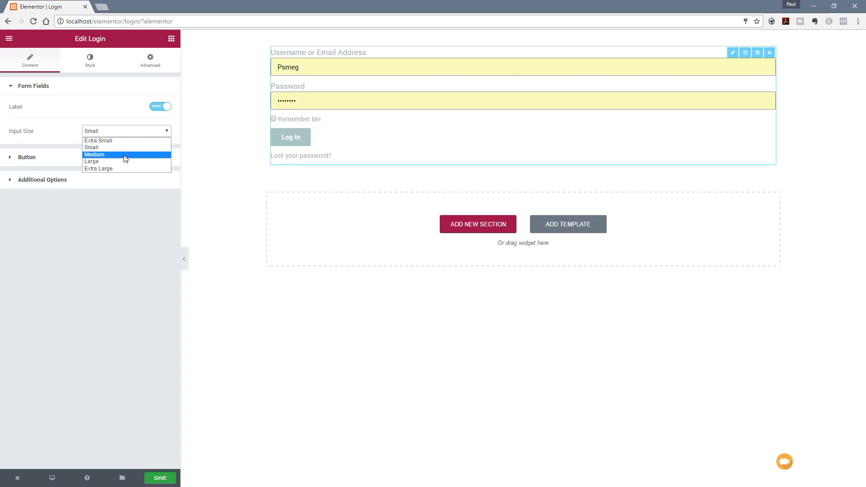
pyautogui.click(98, 169)
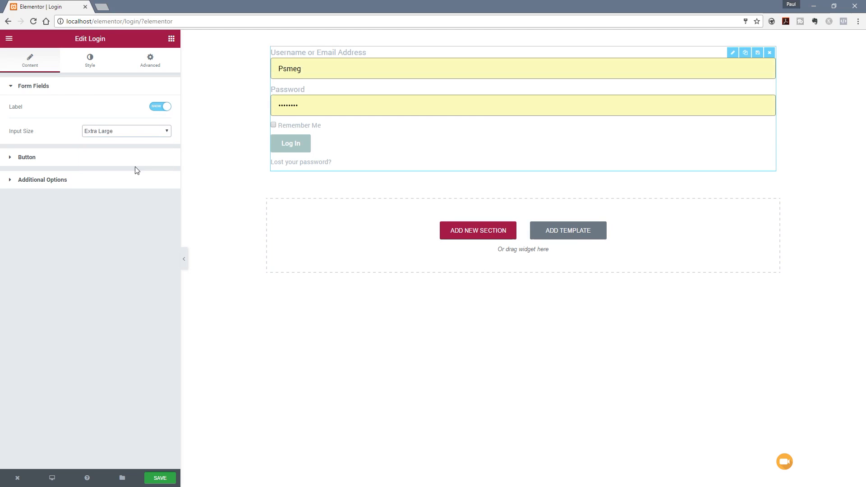
pyautogui.click(126, 131)
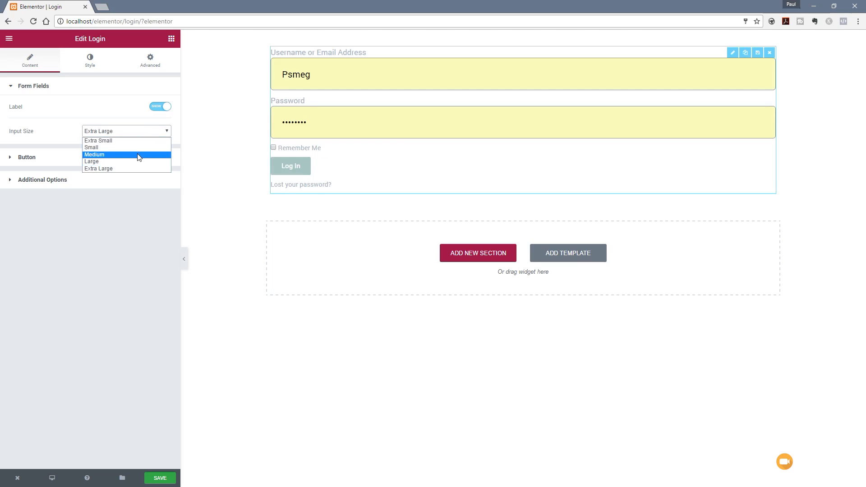
pyautogui.click(94, 154)
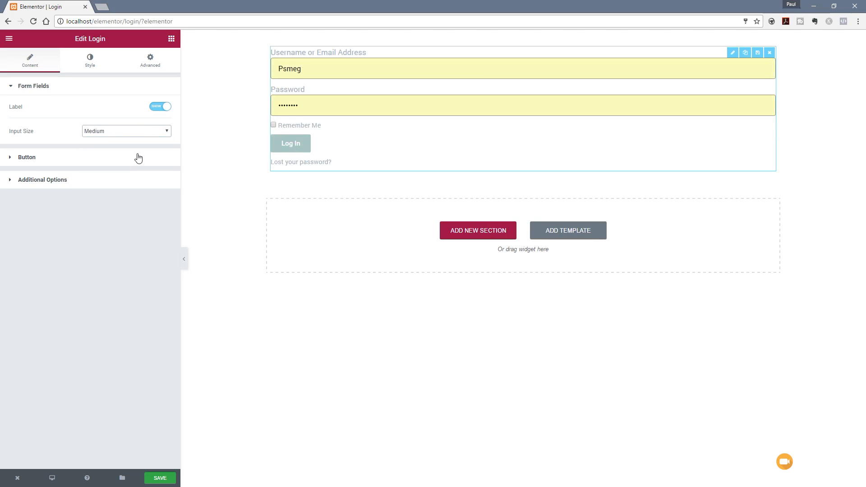
pyautogui.moveTo(32, 167)
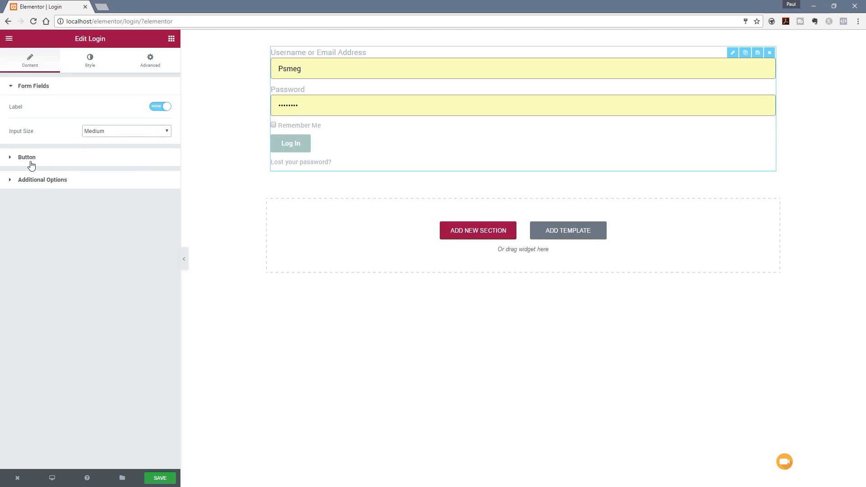
# Expand the login button's settings to review the 'Log In' text and Small size.
pyautogui.click(26, 157)
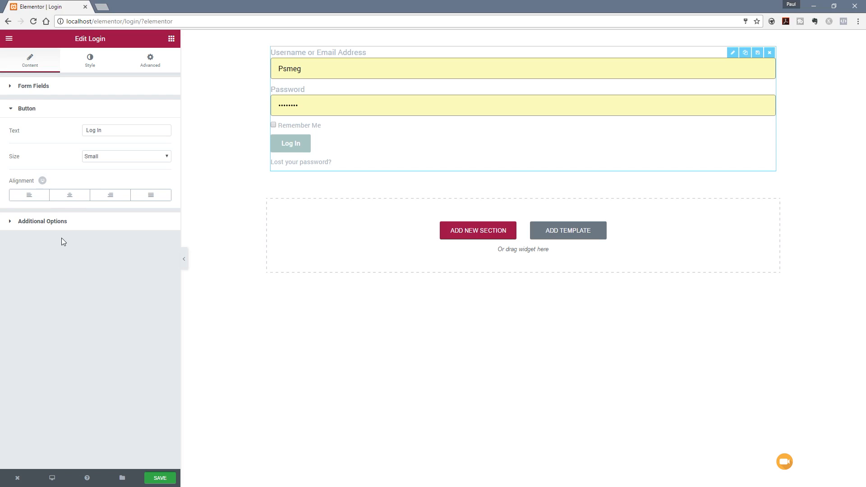
pyautogui.moveTo(71, 182)
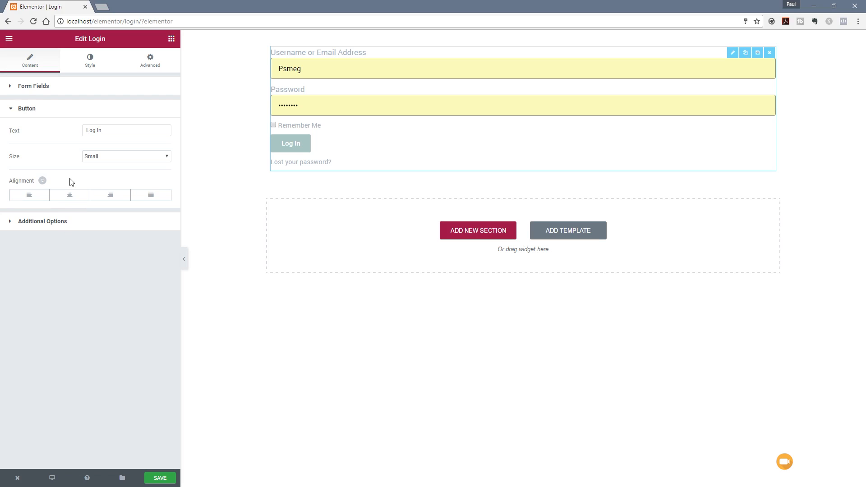
pyautogui.moveTo(43, 184)
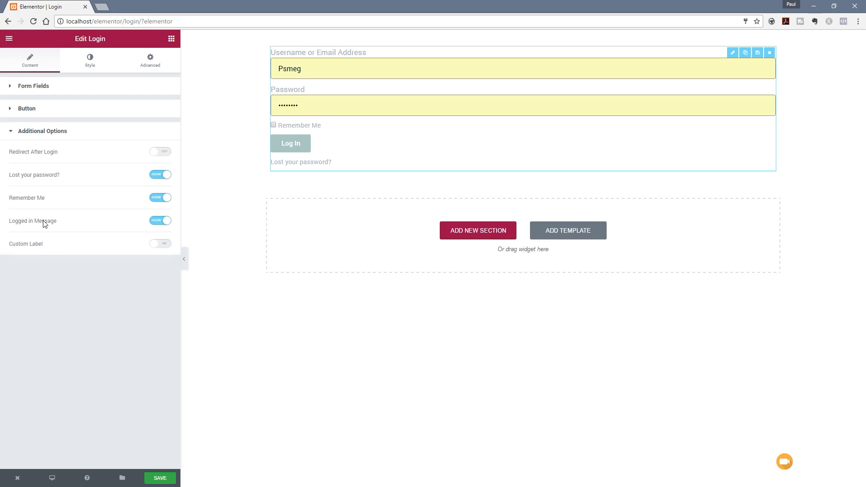
pyautogui.moveTo(86, 279)
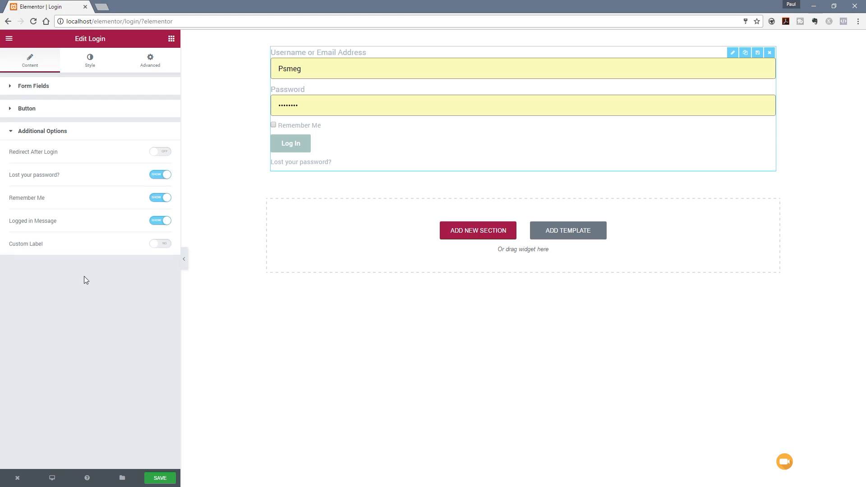
pyautogui.moveTo(92, 229)
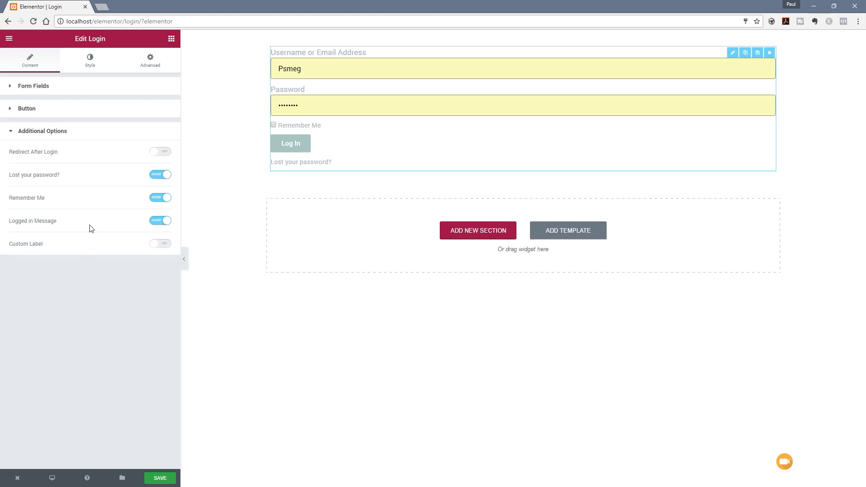
pyautogui.moveTo(90, 145)
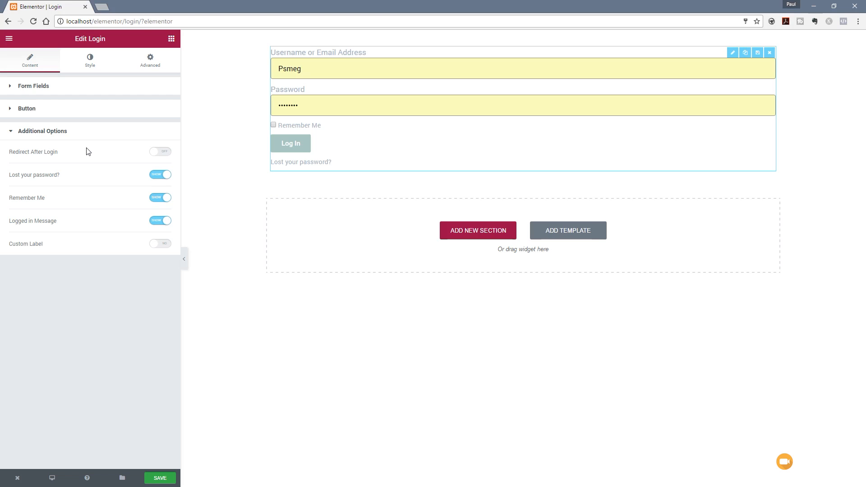
pyautogui.moveTo(83, 177)
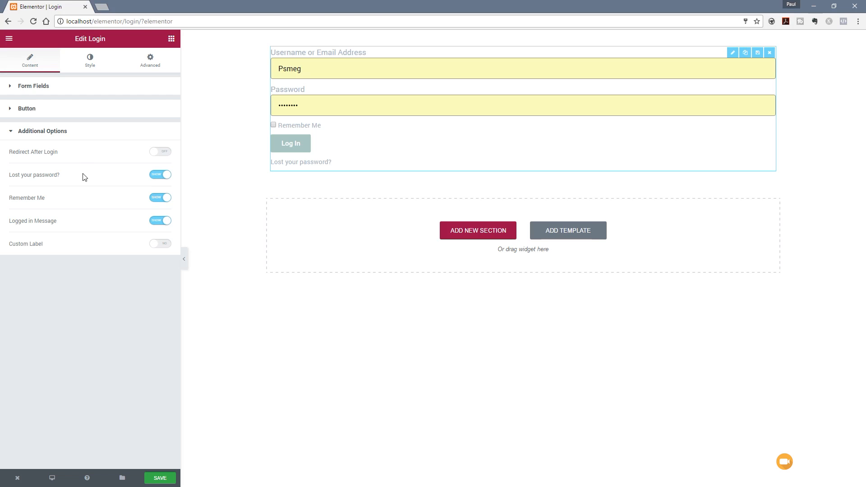
pyautogui.moveTo(82, 183)
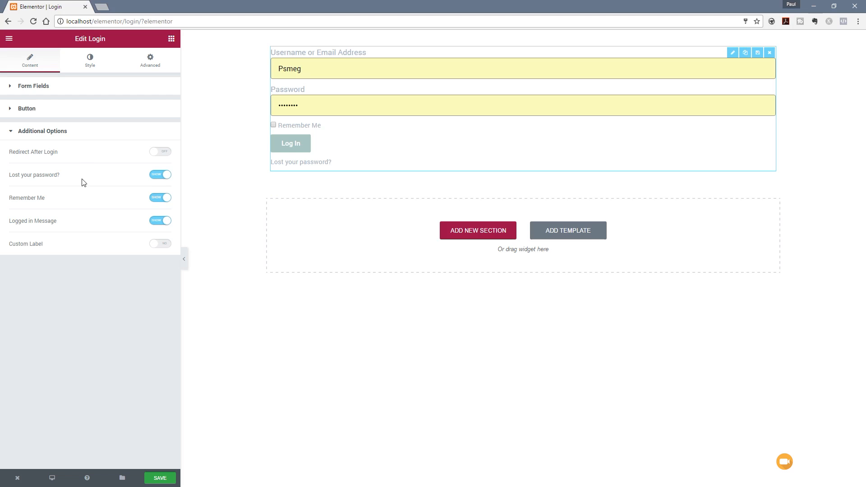
# Toggle the Lost your password link and Custom Label options, leaving custom labels switched off.
pyautogui.click(159, 175)
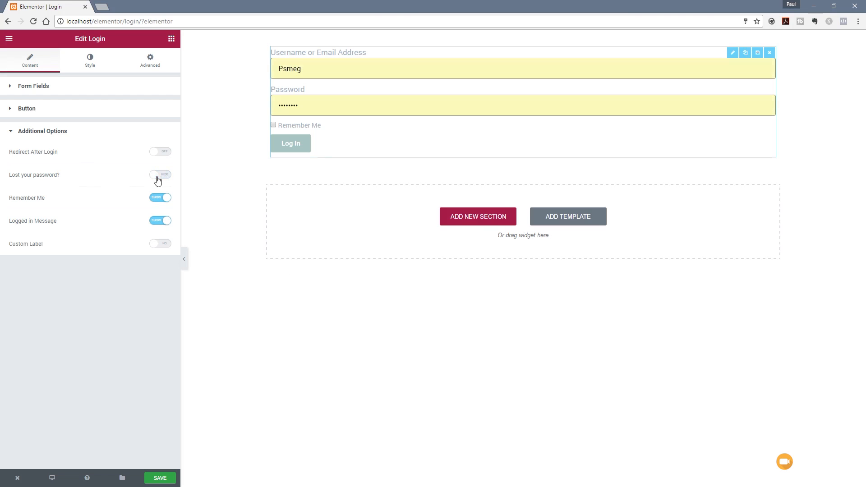
pyautogui.click(161, 174)
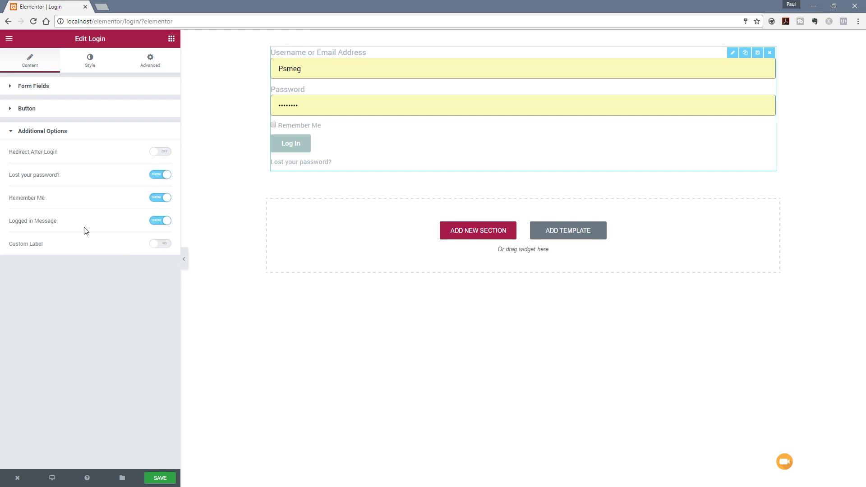
pyautogui.moveTo(118, 224)
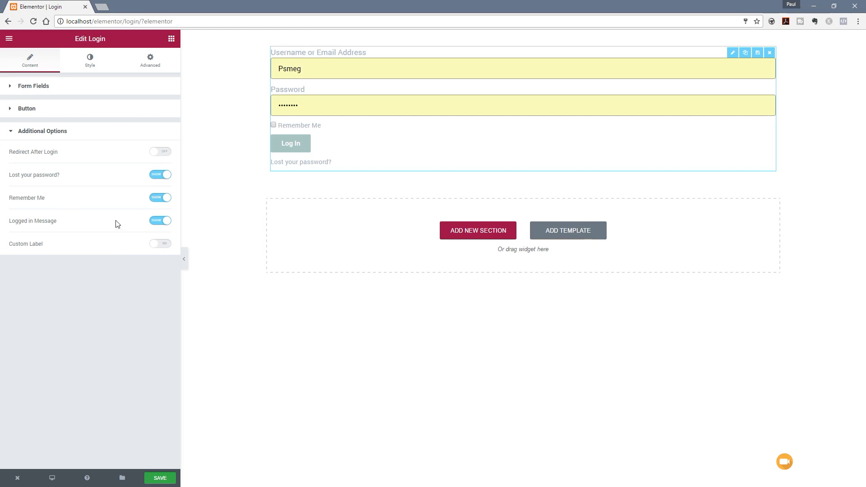
pyautogui.click(160, 221)
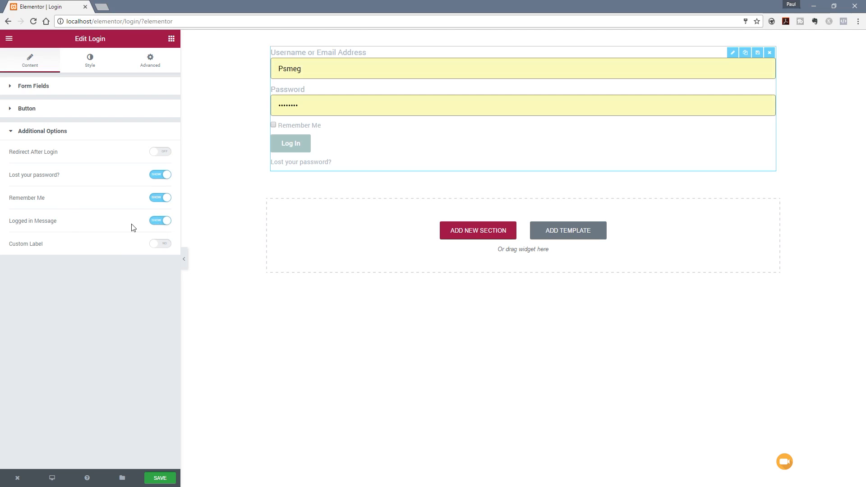
pyautogui.moveTo(171, 253)
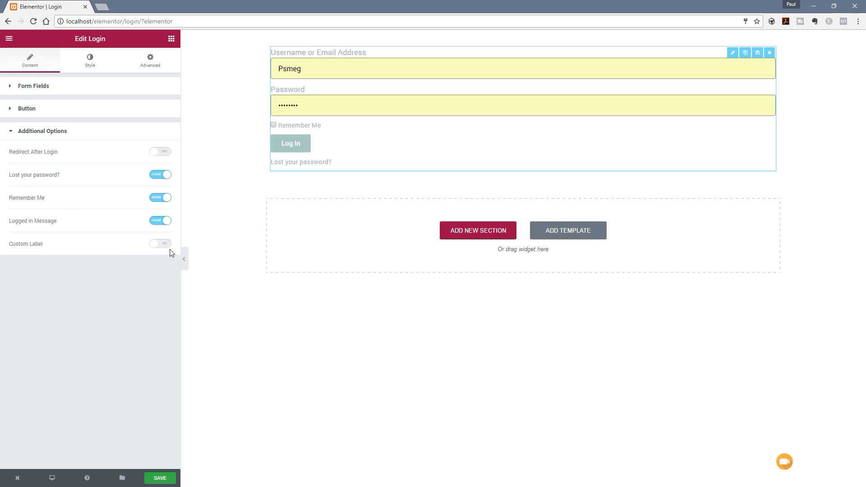
pyautogui.click(160, 244)
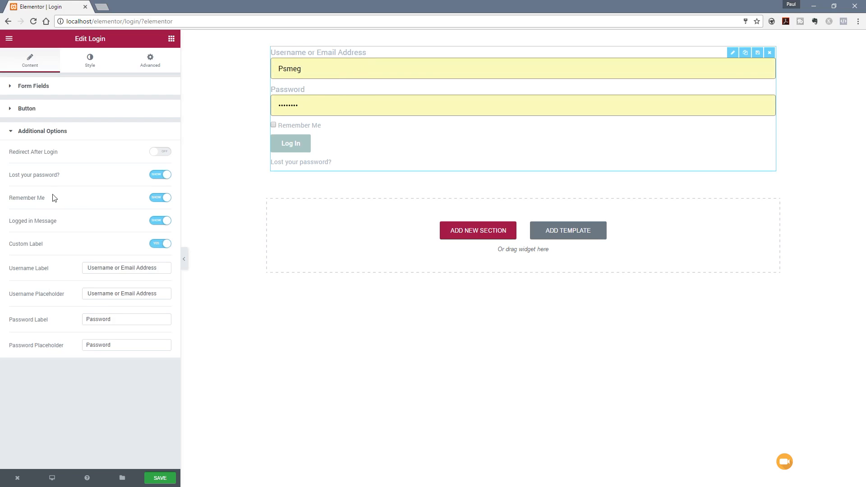
pyautogui.moveTo(55, 190)
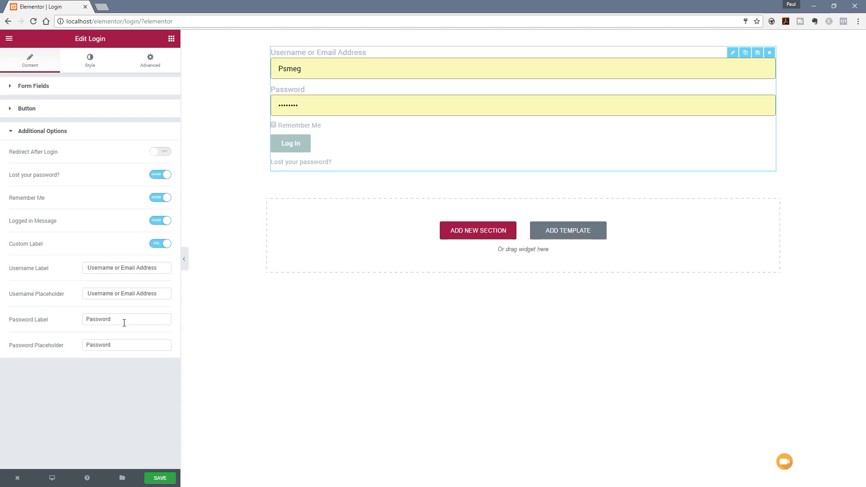
pyautogui.moveTo(157, 258)
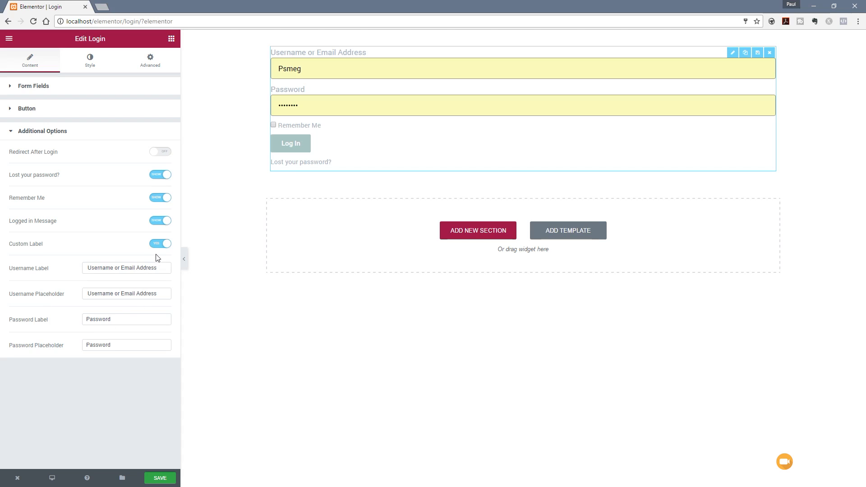
pyautogui.click(159, 243)
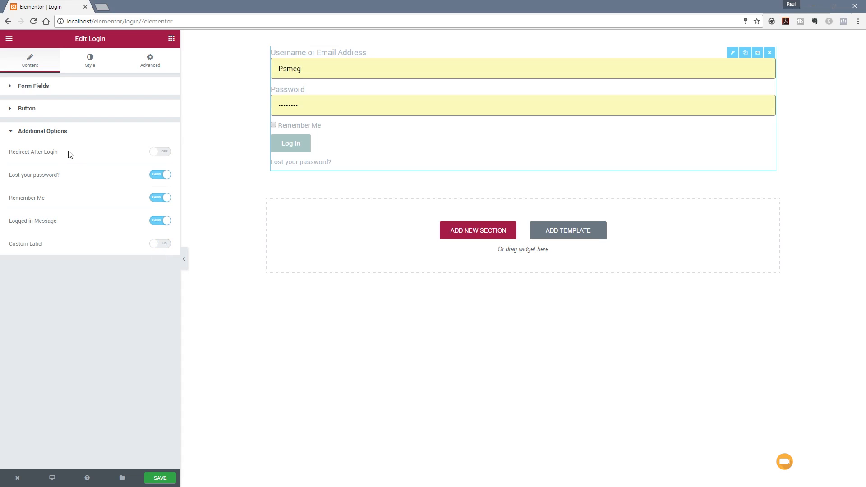
pyautogui.moveTo(118, 167)
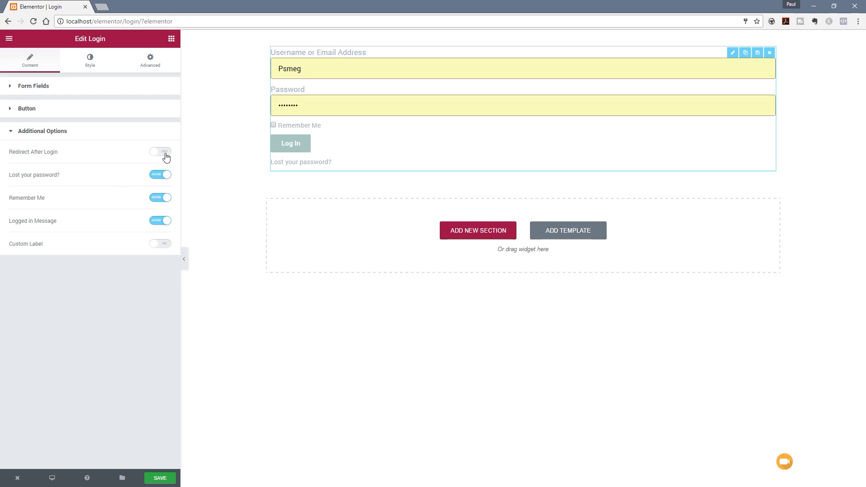
pyautogui.click(161, 152)
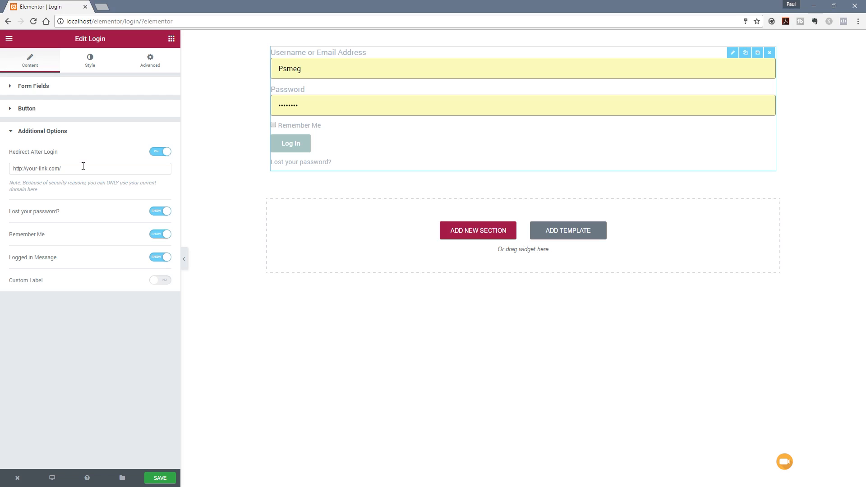
pyautogui.click(90, 169)
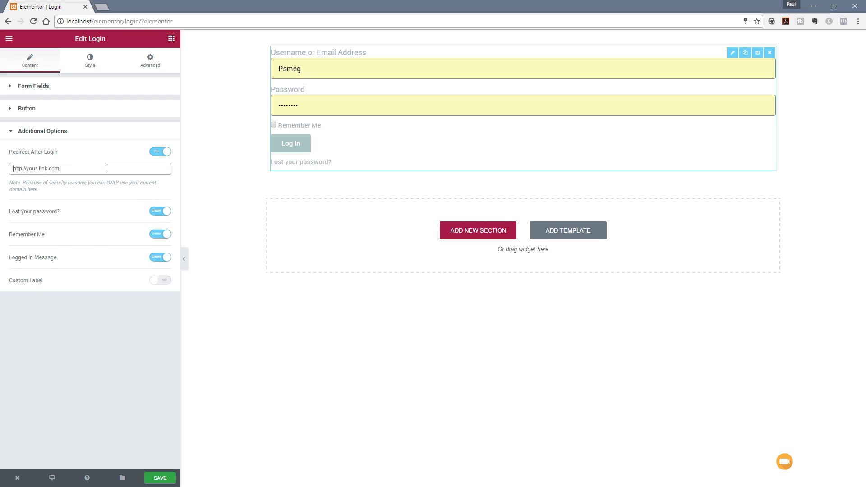
pyautogui.write('http://localhost/elementor/my-account/')
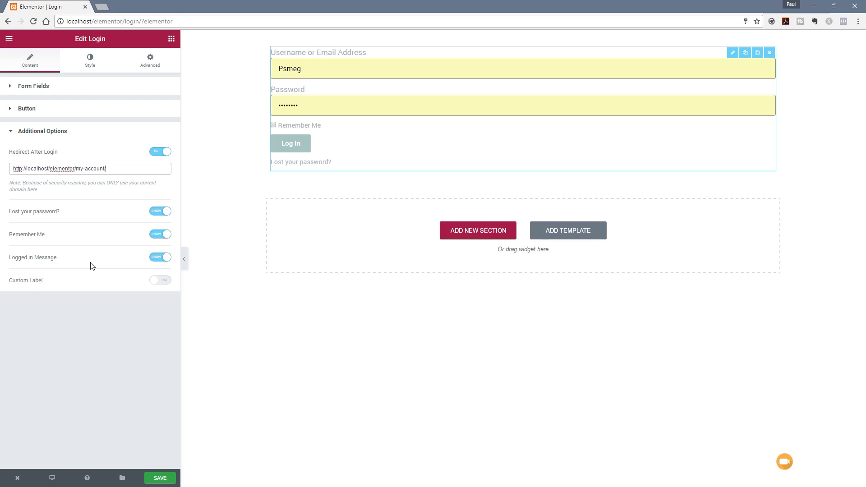
pyautogui.moveTo(28, 190)
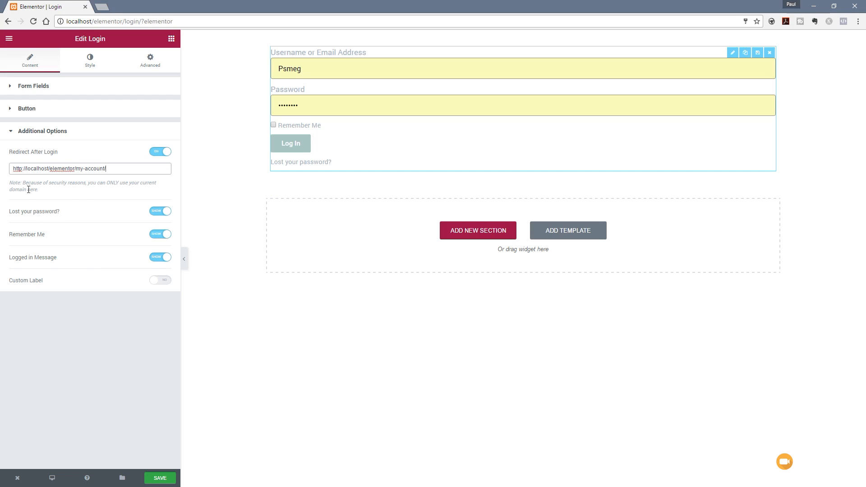
pyautogui.moveTo(101, 194)
pyautogui.write('/')
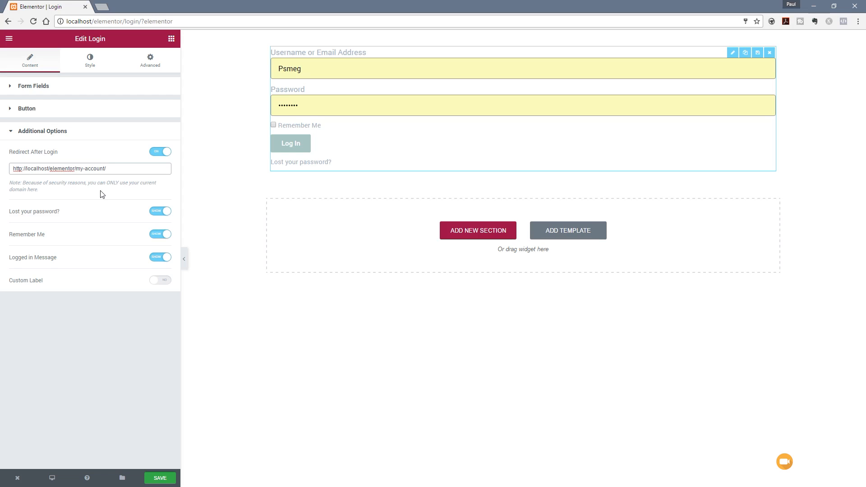
pyautogui.moveTo(103, 115)
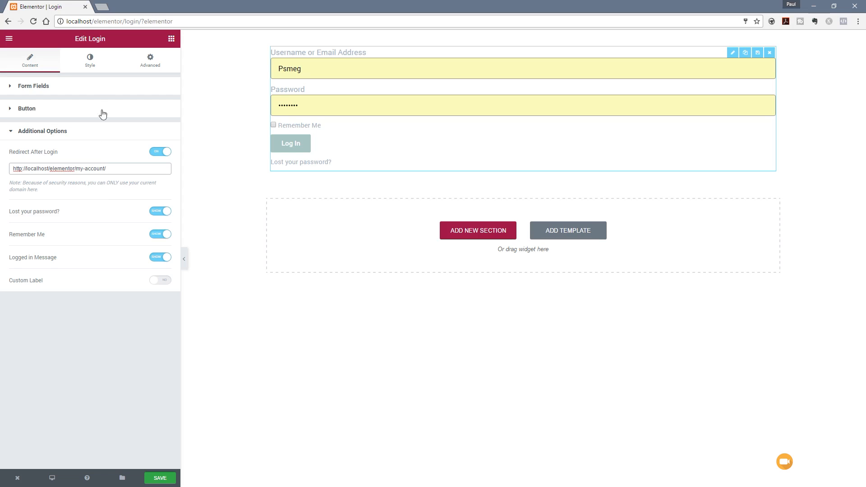
# In the Style settings, set the form's Rows Gap to 16.
pyautogui.click(89, 59)
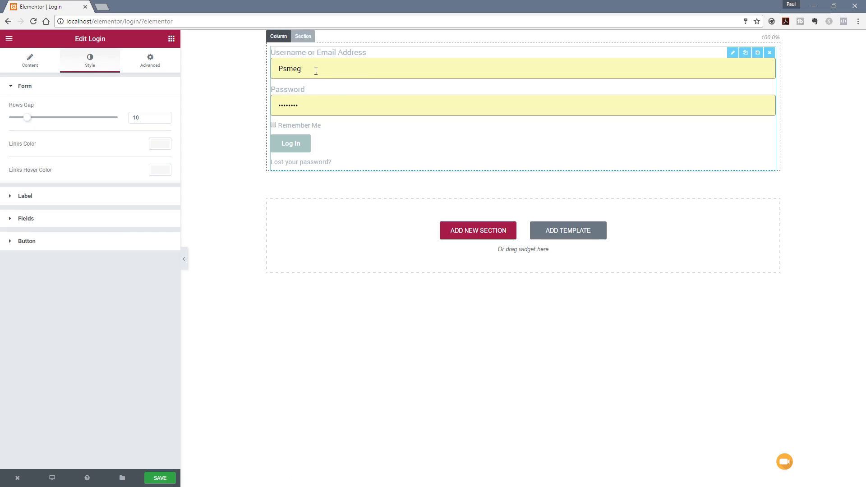
pyautogui.moveTo(491, 77)
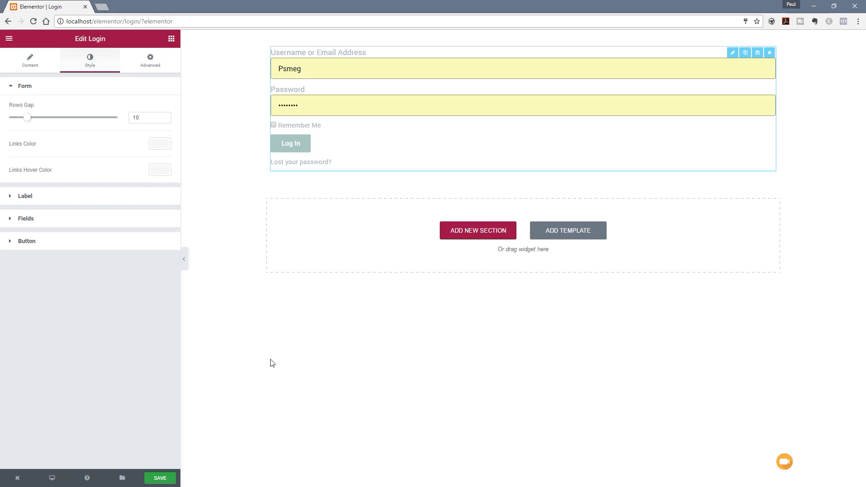
pyautogui.moveTo(91, 217)
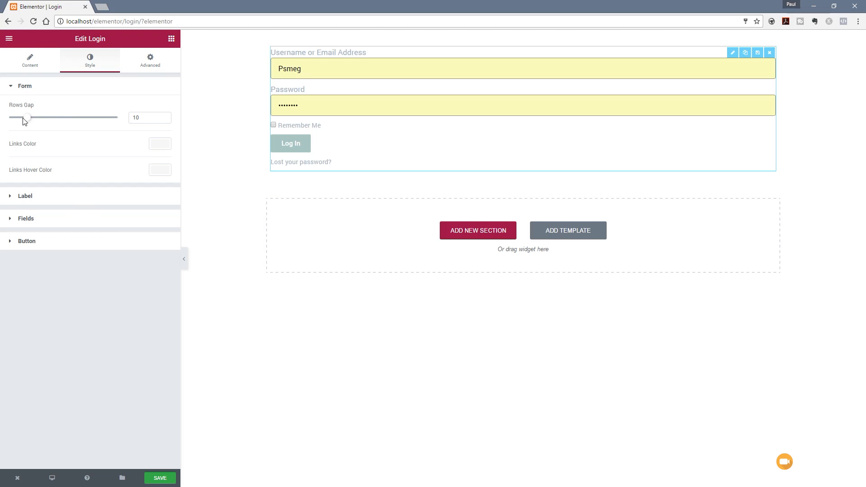
pyautogui.moveTo(28, 118); pyautogui.dragTo(76, 117)
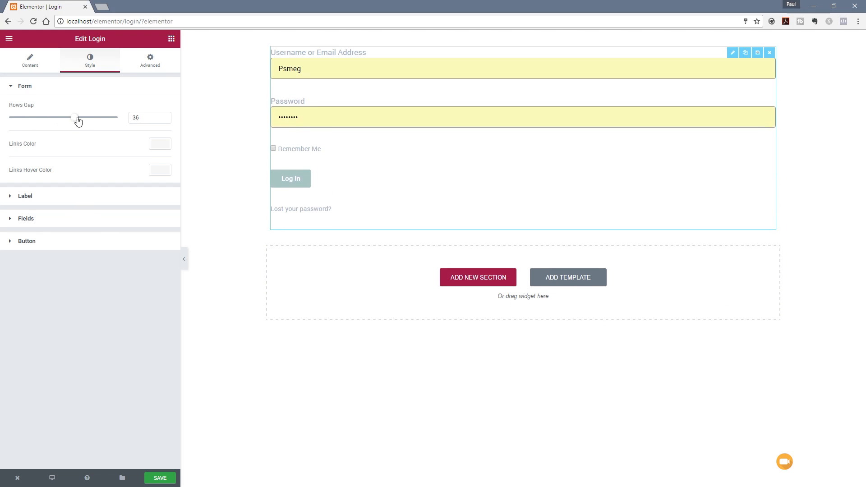
pyautogui.moveTo(76, 118); pyautogui.dragTo(43, 118)
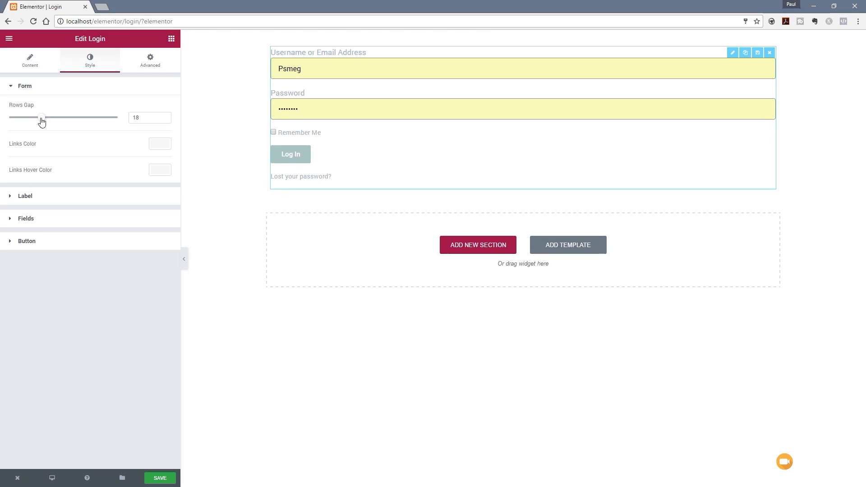
pyautogui.moveTo(43, 117); pyautogui.dragTo(39, 118)
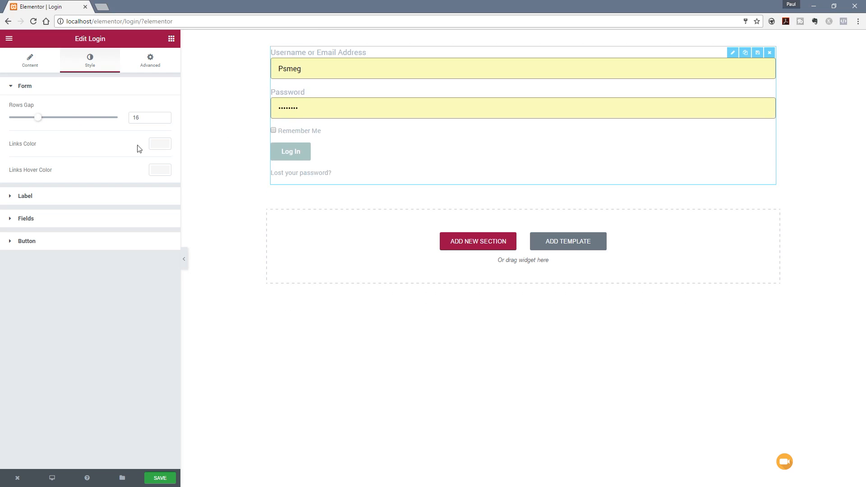
pyautogui.moveTo(160, 144)
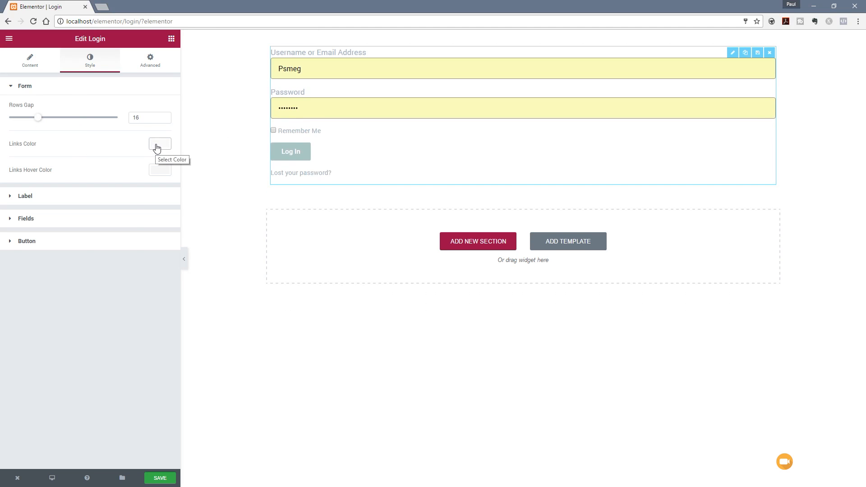
pyautogui.click(159, 144)
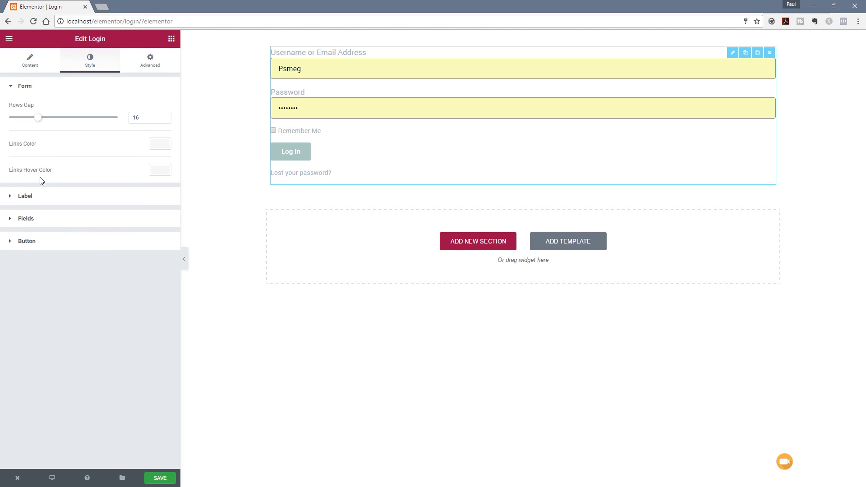
pyautogui.moveTo(57, 175)
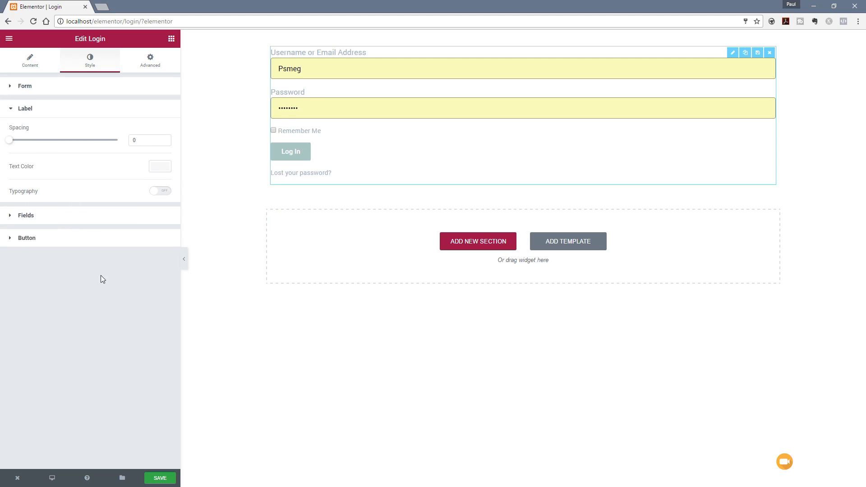
pyautogui.moveTo(8, 140)
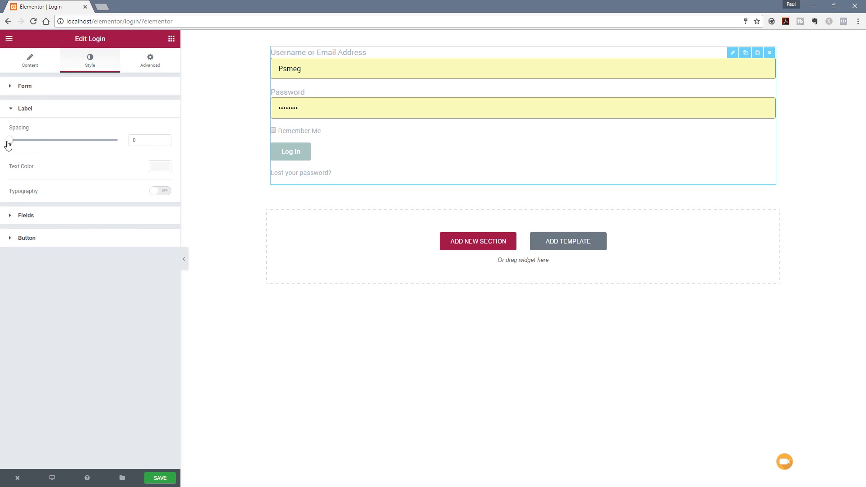
# Set label Spacing to 8 and a dark grey Text Color, leaving label typography at default.
pyautogui.moveTo(8, 139); pyautogui.dragTo(16, 140)
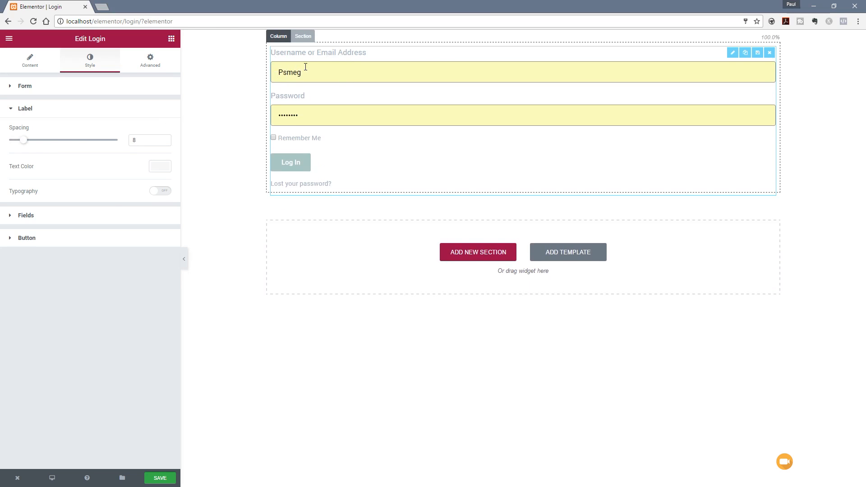
pyautogui.moveTo(159, 166)
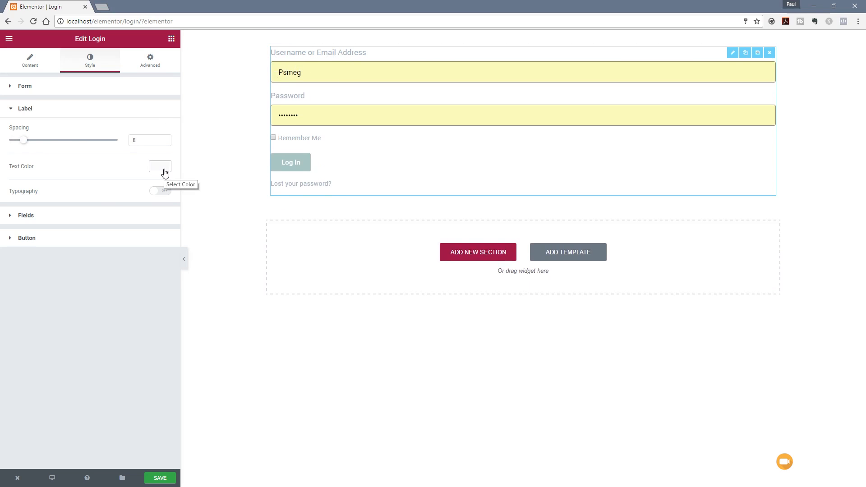
pyautogui.click(159, 166)
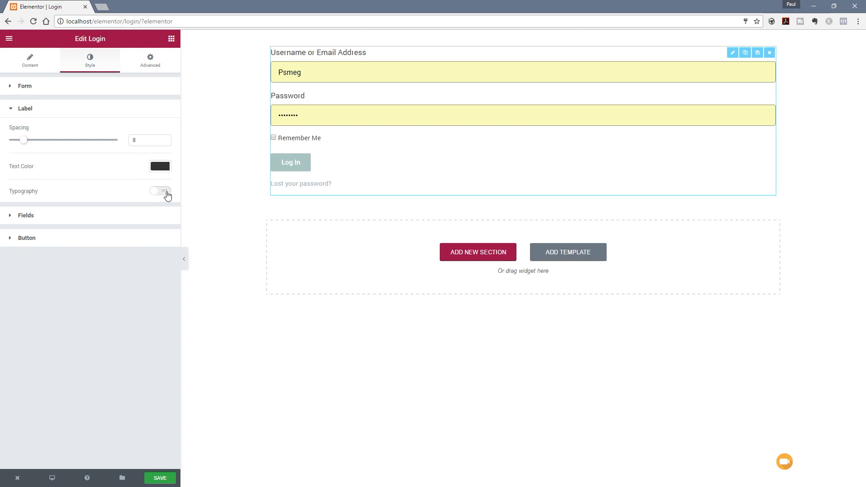
pyautogui.click(161, 191)
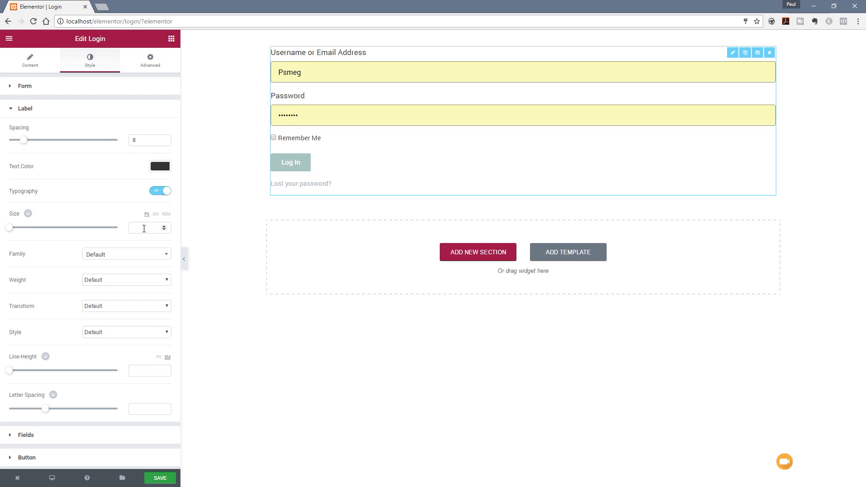
pyautogui.moveTo(139, 223)
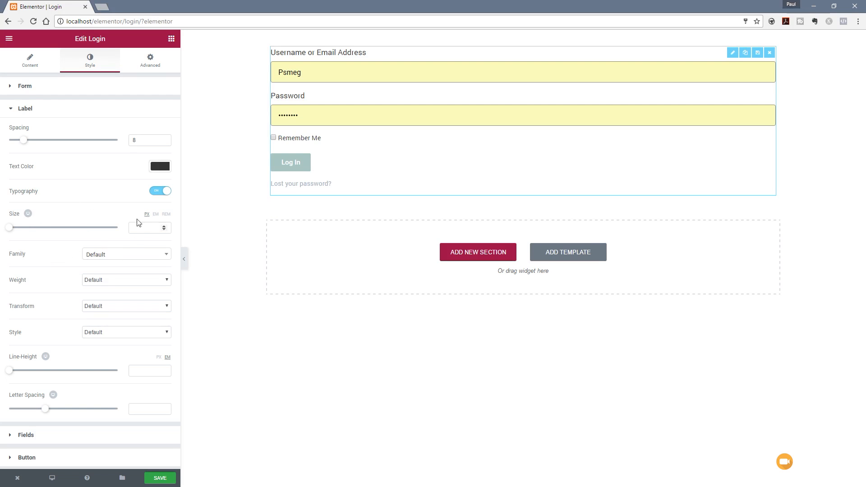
pyautogui.click(161, 191)
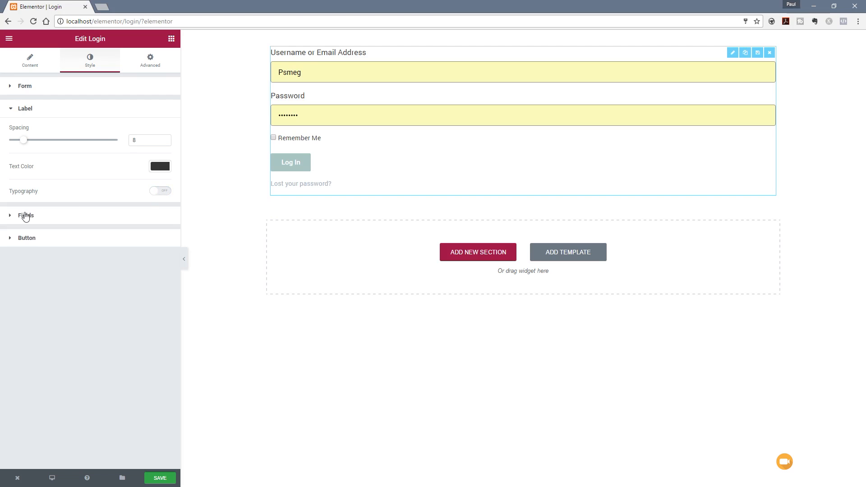
# Give the input fields a grey background colour and a 1 px border.
pyautogui.click(25, 215)
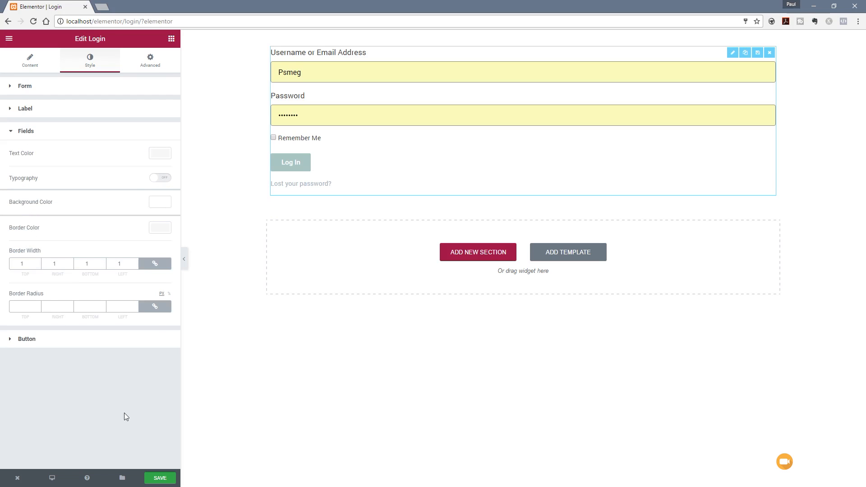
pyautogui.moveTo(161, 153)
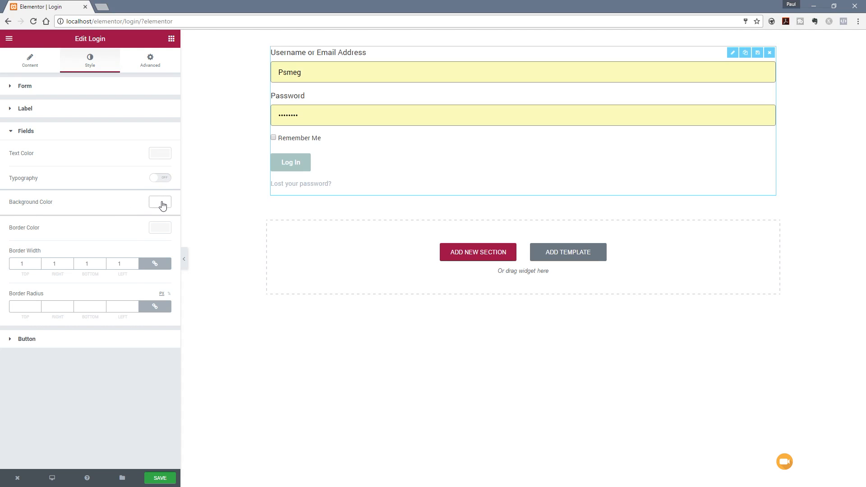
pyautogui.click(160, 202)
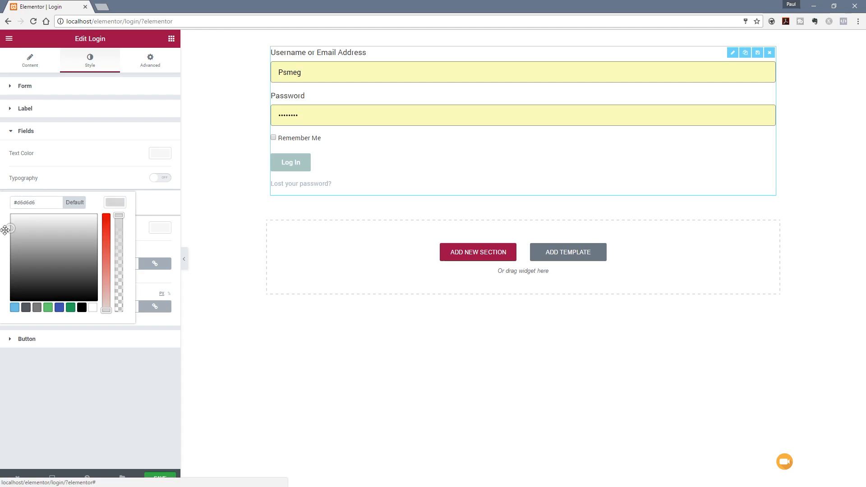
pyautogui.moveTo(10, 228); pyautogui.dragTo(10, 245)
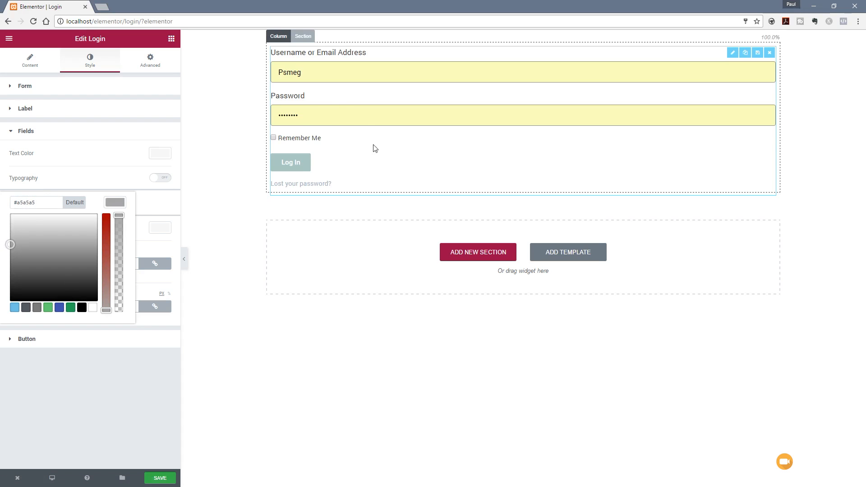
pyautogui.moveTo(228, 155)
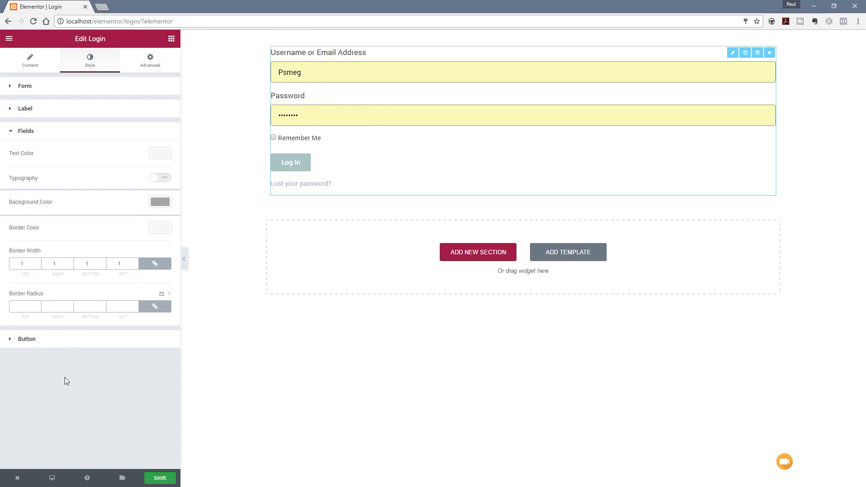
pyautogui.click(348, 85)
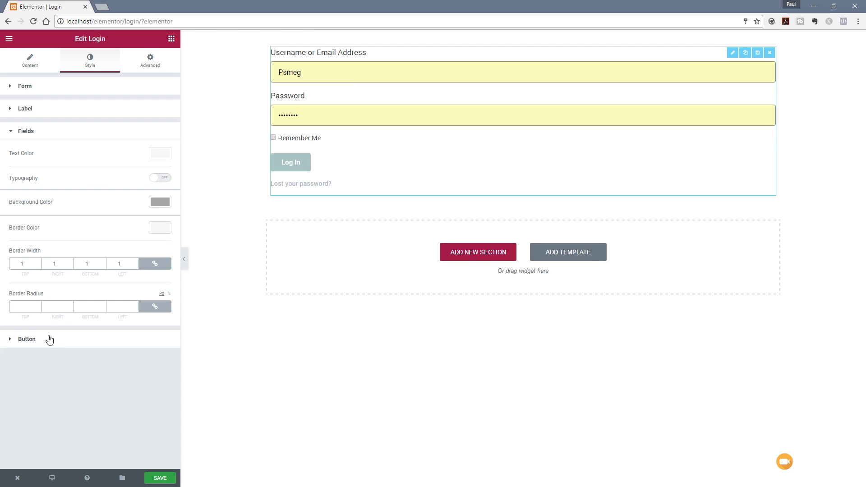
pyautogui.click(26, 340)
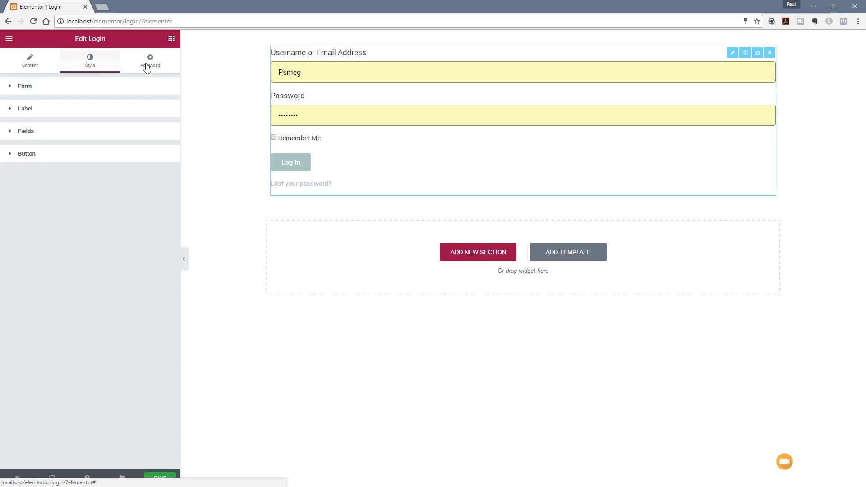
# In Advanced settings, set Padding to 25 on all sides and a Fade In Down entrance animation.
pyautogui.click(150, 61)
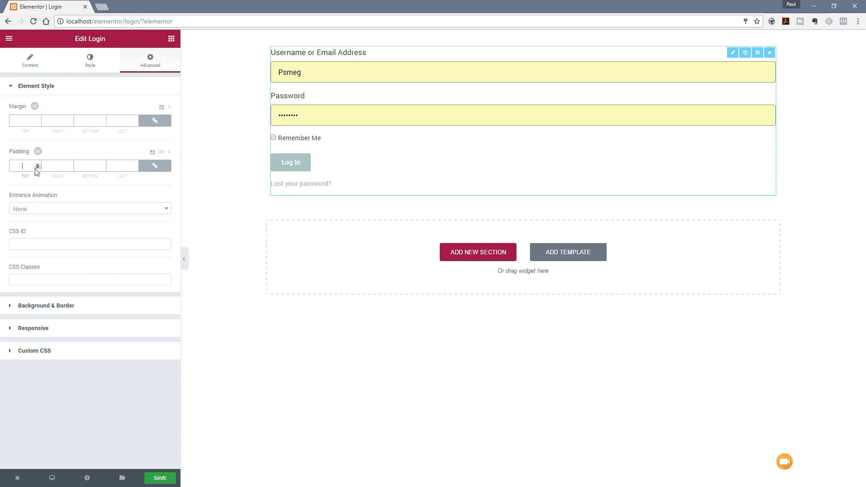
pyautogui.write('25')
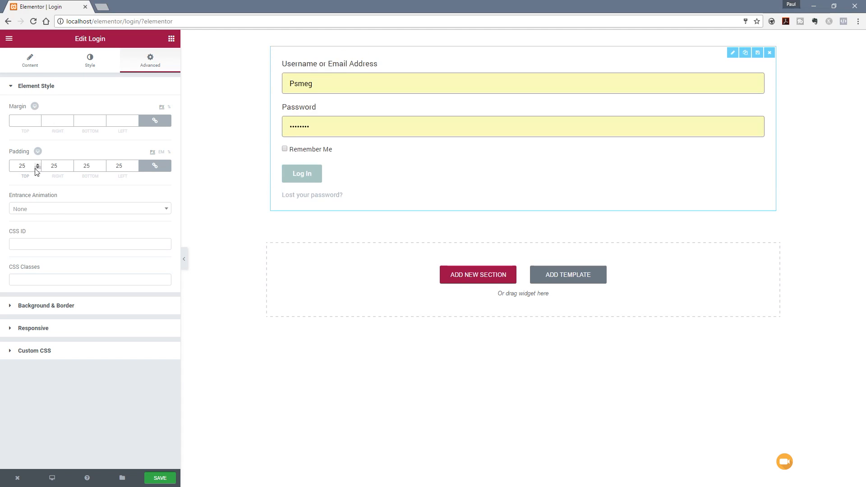
pyautogui.moveTo(37, 188)
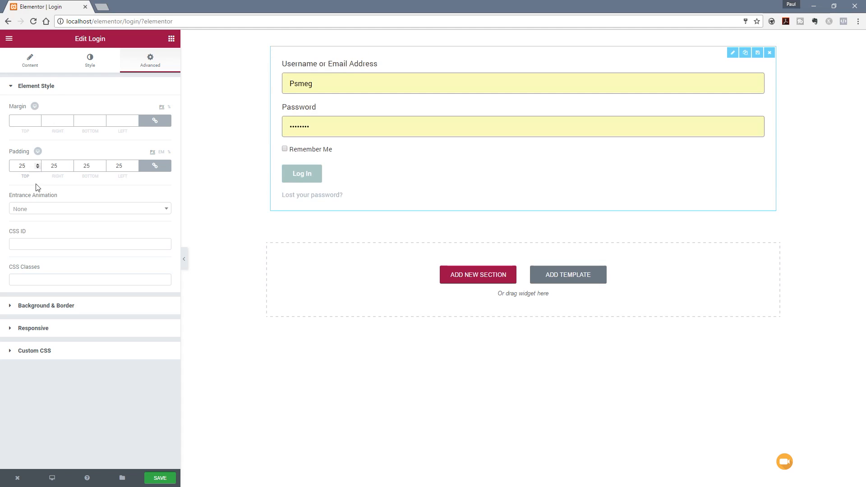
pyautogui.click(89, 208)
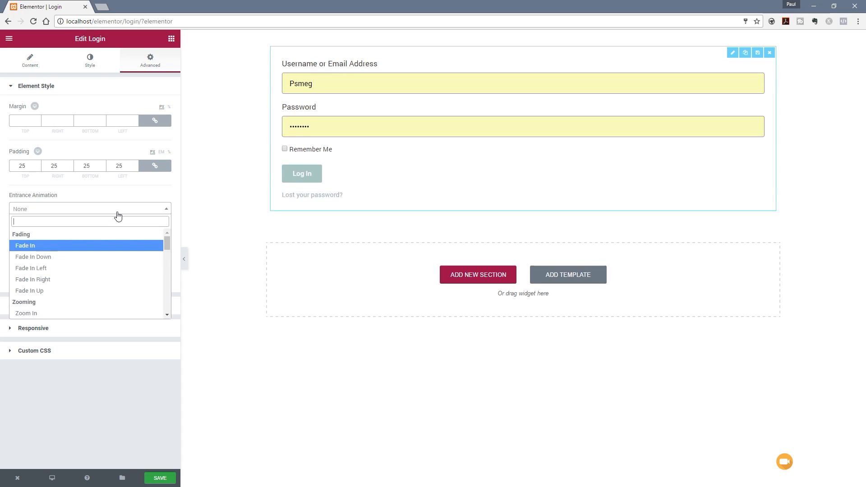
pyautogui.moveTo(119, 260)
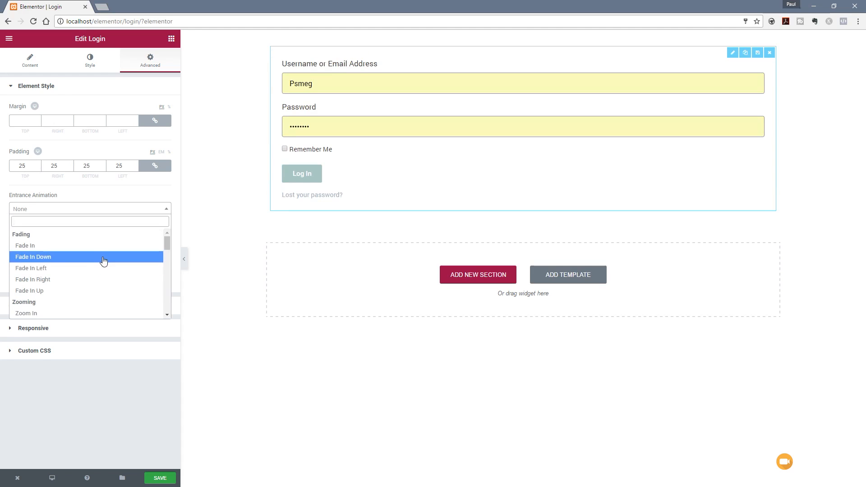
pyautogui.click(33, 258)
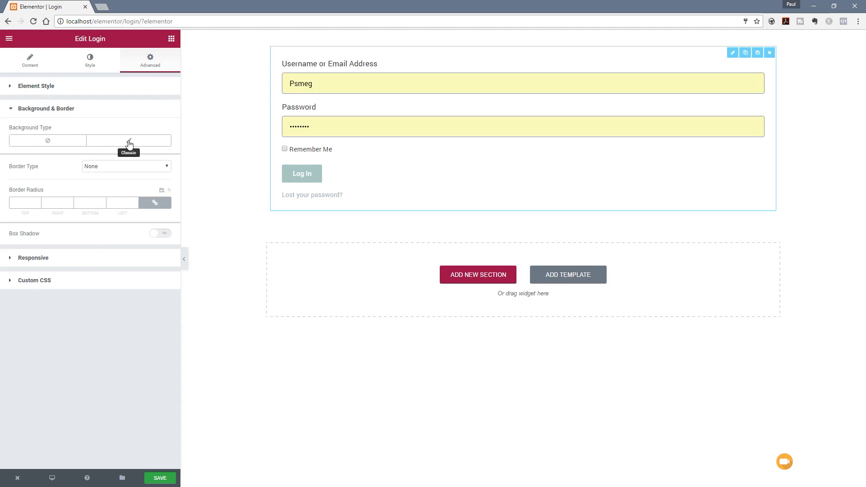
# Give the widget a Classic grey background, a 1 px solid grey border and Border Radius 6.
pyautogui.click(129, 141)
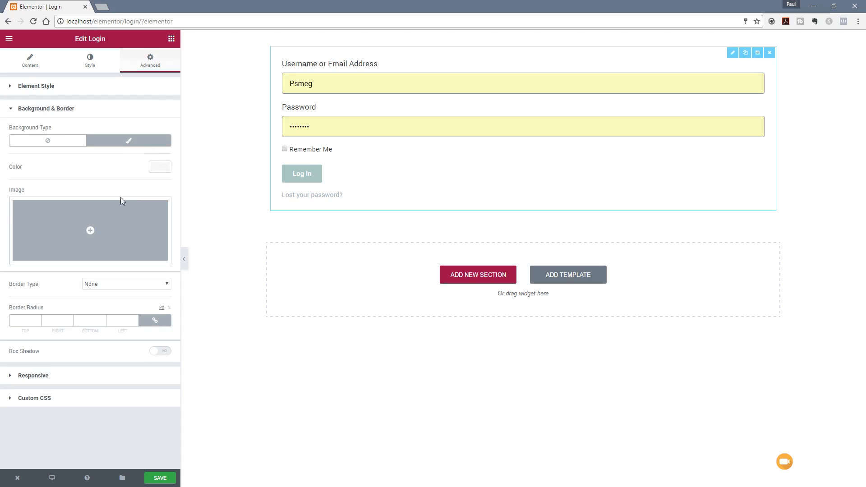
pyautogui.click(159, 166)
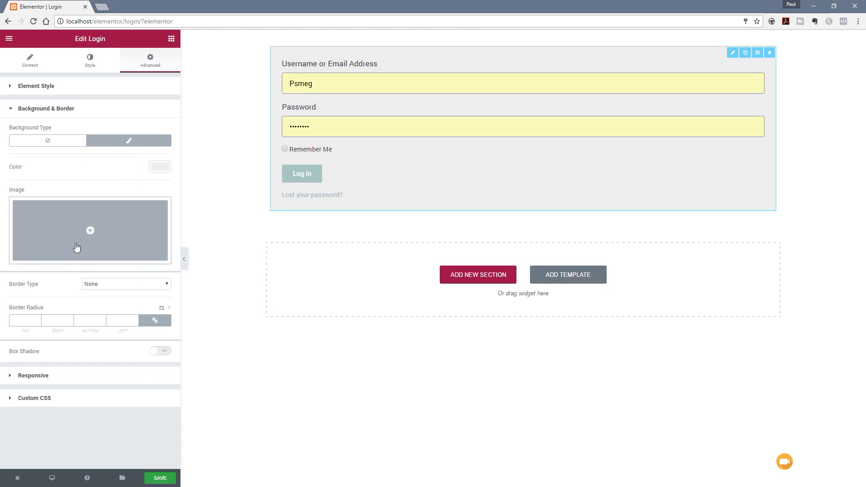
pyautogui.moveTo(64, 236)
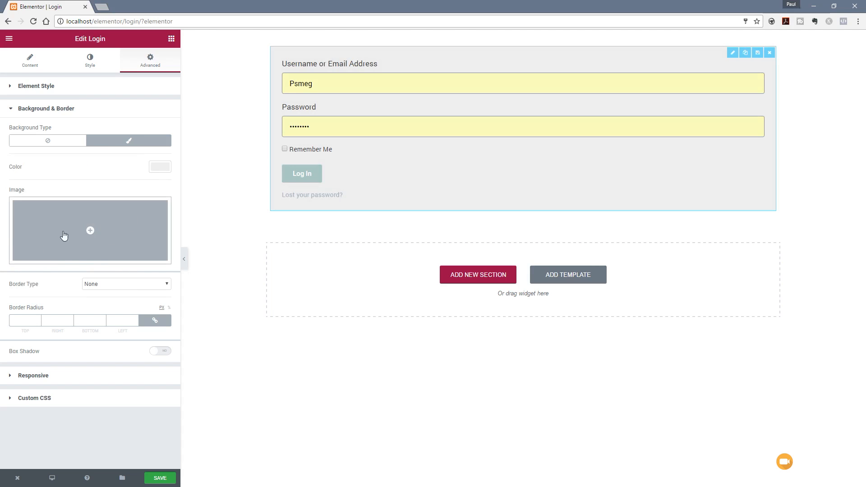
pyautogui.click(127, 283)
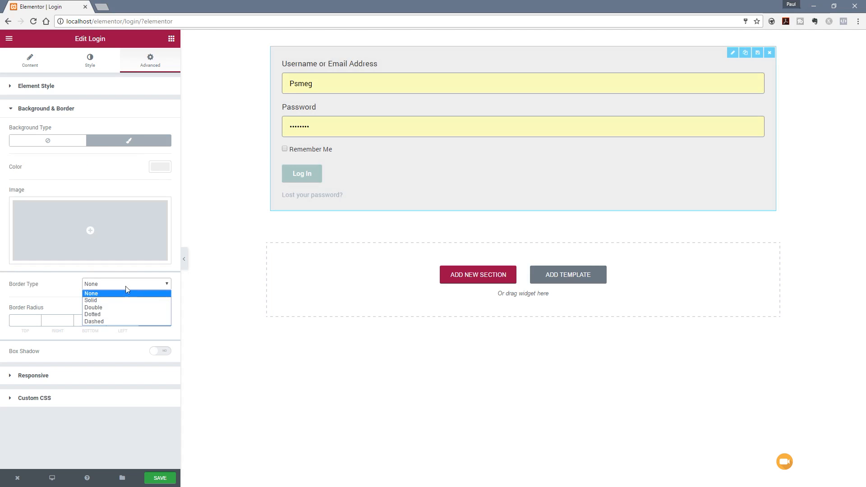
pyautogui.click(90, 300)
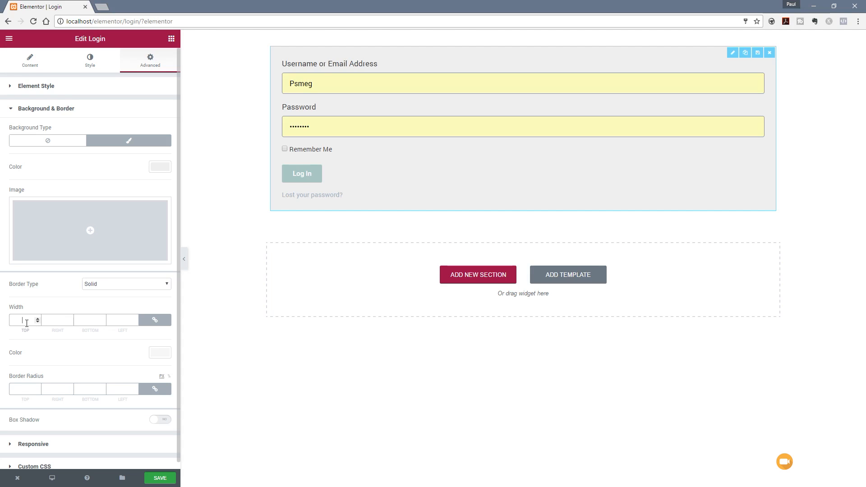
pyautogui.write('1')
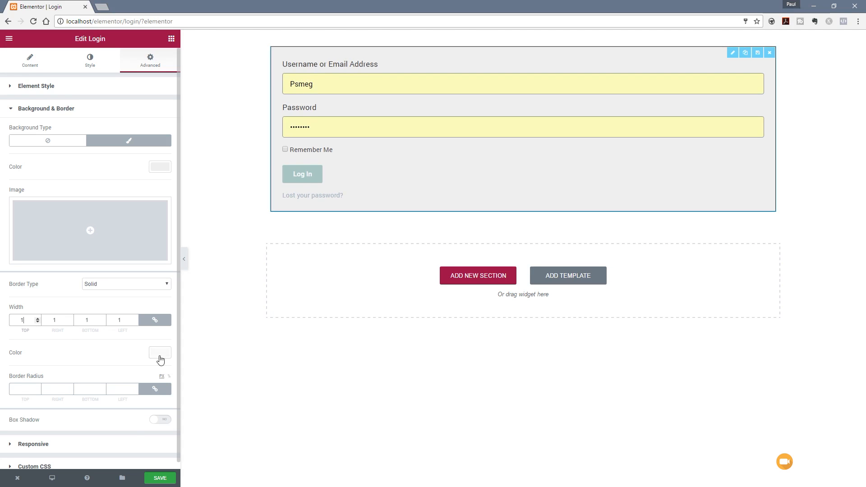
pyautogui.click(161, 353)
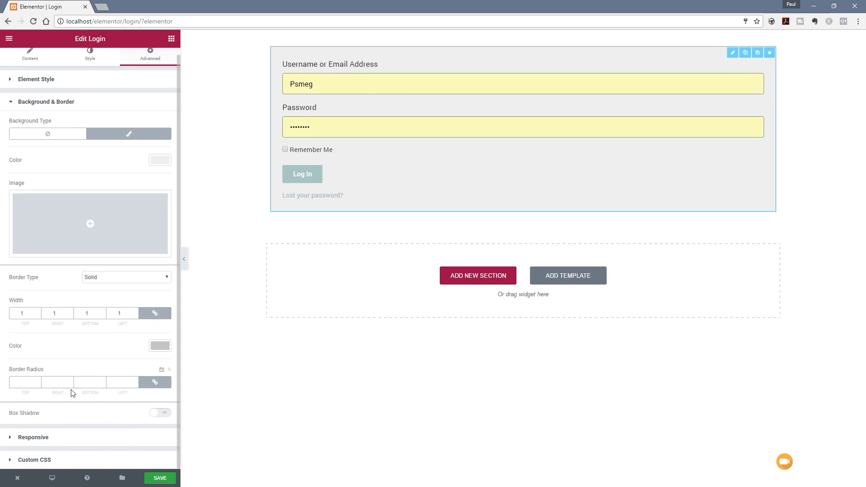
pyautogui.click(25, 383)
pyautogui.write('6')
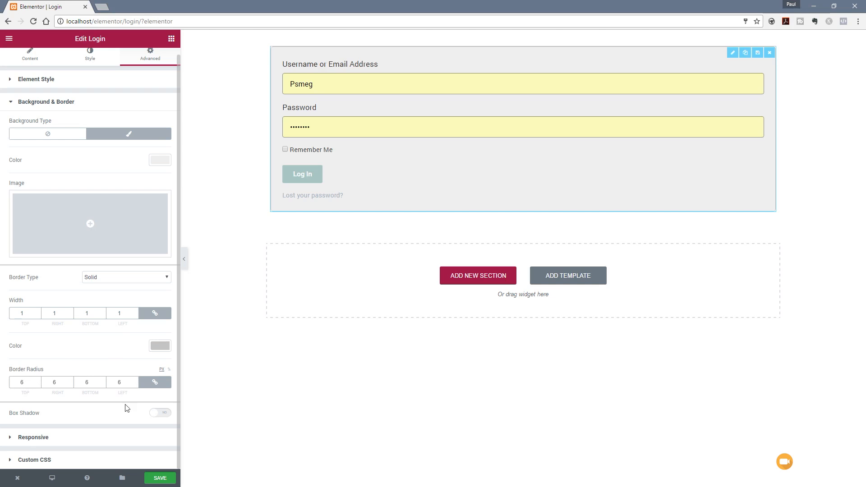
# Enable a Box Shadow with Spread 12 and Blur 44 for a soft shadow.
pyautogui.click(160, 413)
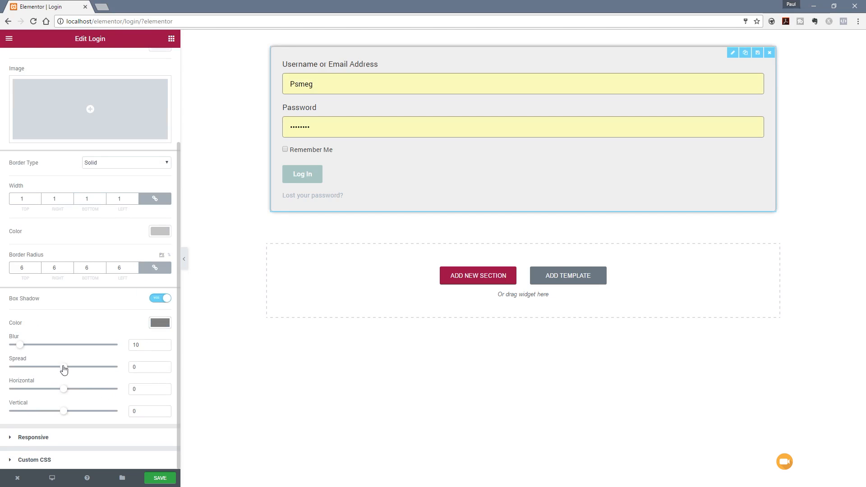
pyautogui.moveTo(62, 368); pyautogui.dragTo(70, 368)
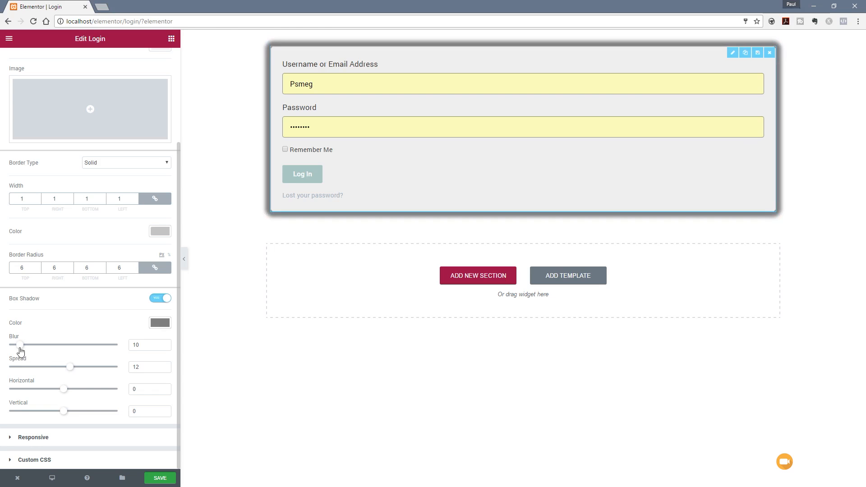
pyautogui.moveTo(21, 344); pyautogui.dragTo(58, 345)
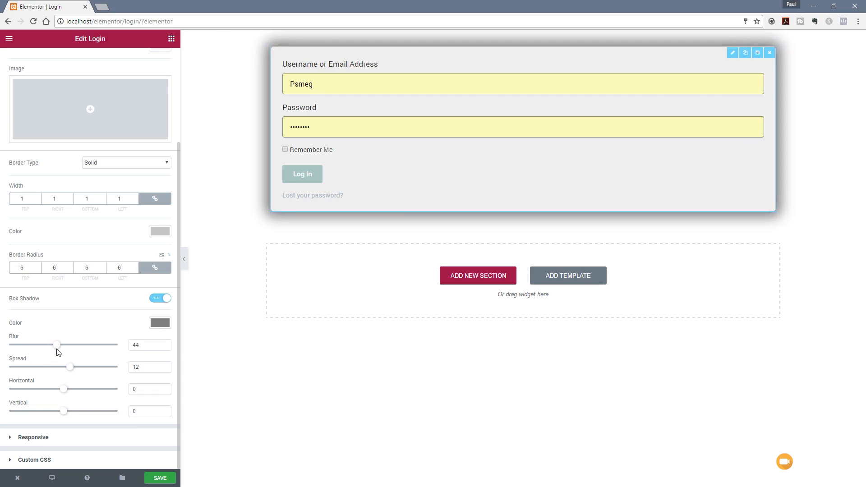
pyautogui.click(160, 323)
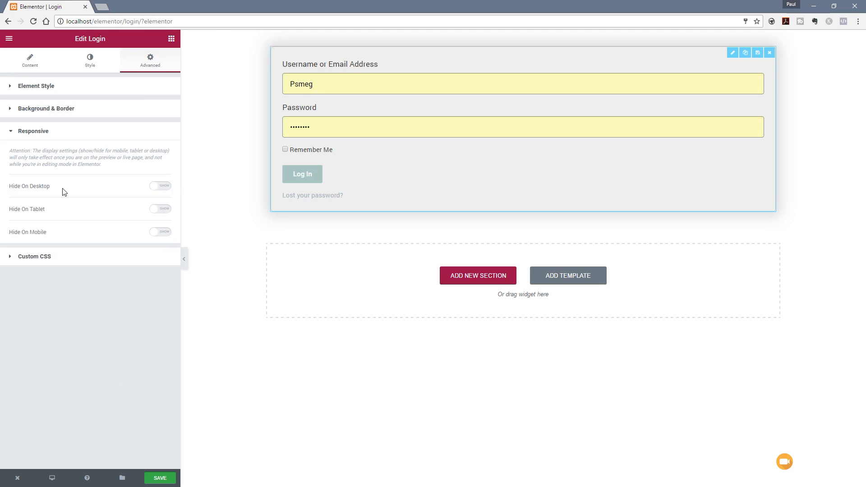
pyautogui.moveTo(63, 217)
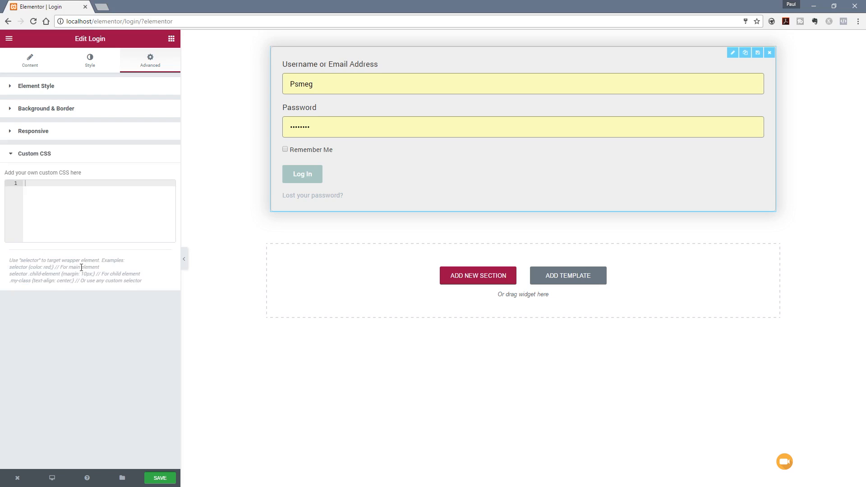
pyautogui.moveTo(89, 59)
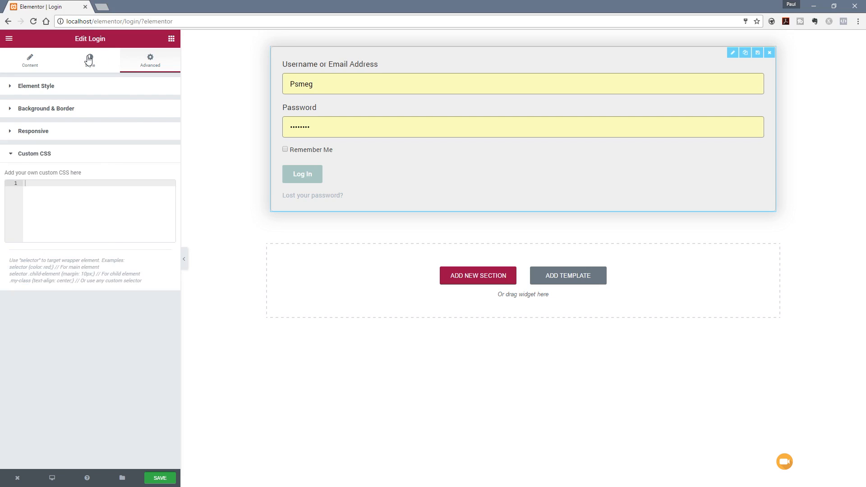
# Review the Login widget's Style and Content settings and save the page.
pyautogui.click(89, 61)
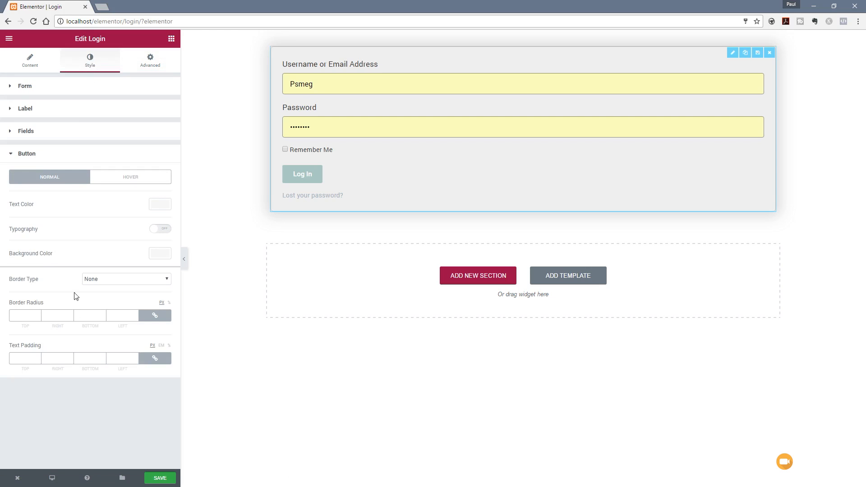
pyautogui.click(30, 60)
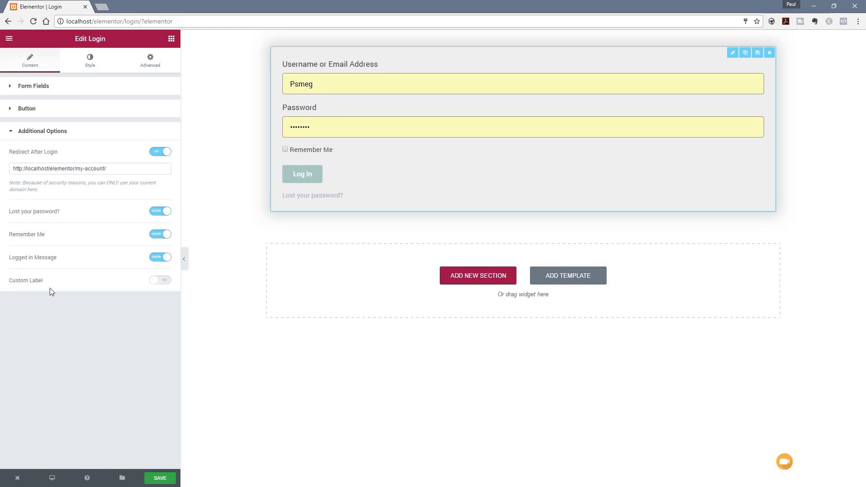
pyautogui.click(90, 59)
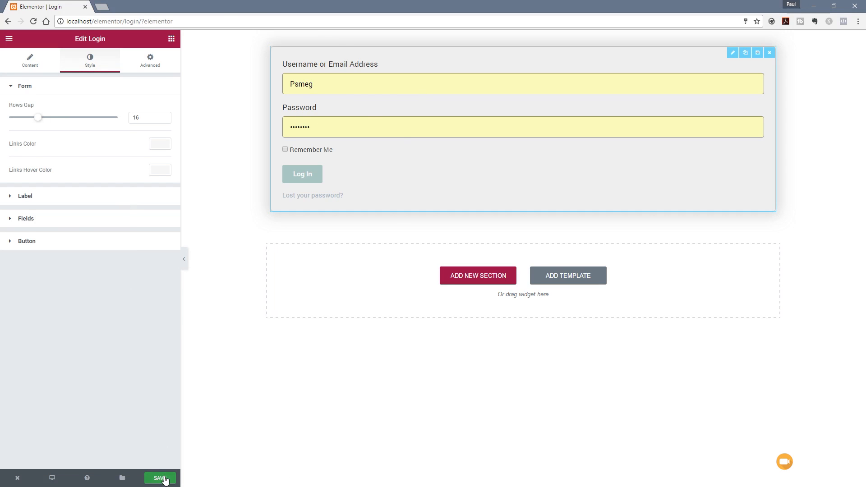
pyautogui.click(160, 478)
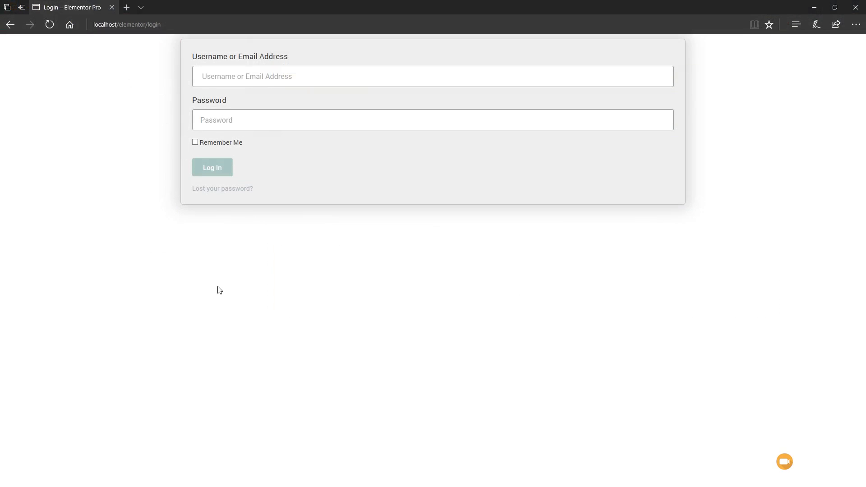
pyautogui.moveTo(108, 445)
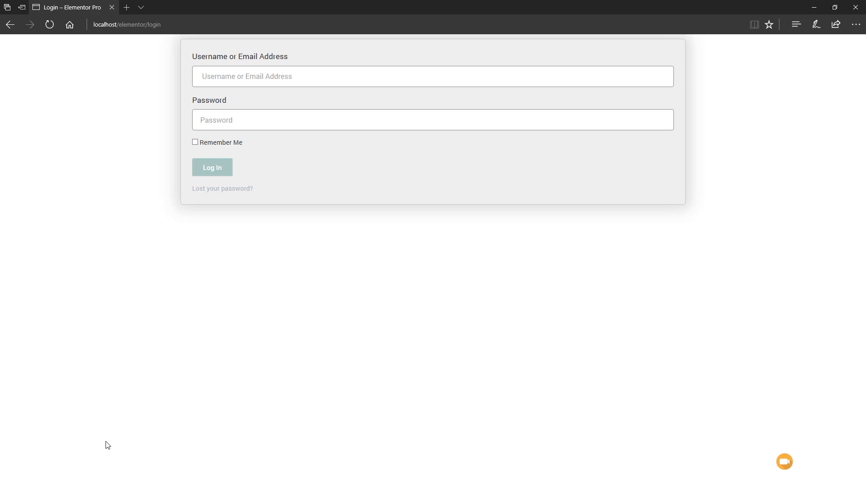
# Enter the username and password on localhost/elementor/login and log in to reach My Account.
pyautogui.click(432, 76)
pyautogui.write('Psmeg')
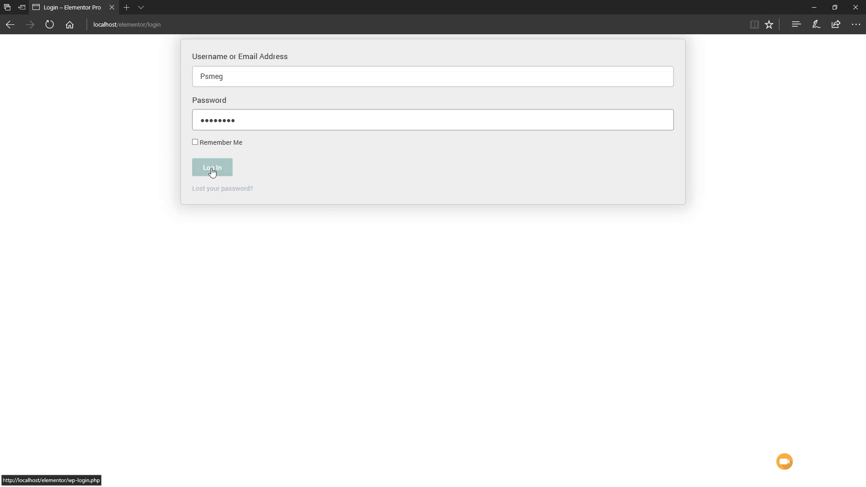
pyautogui.click(212, 168)
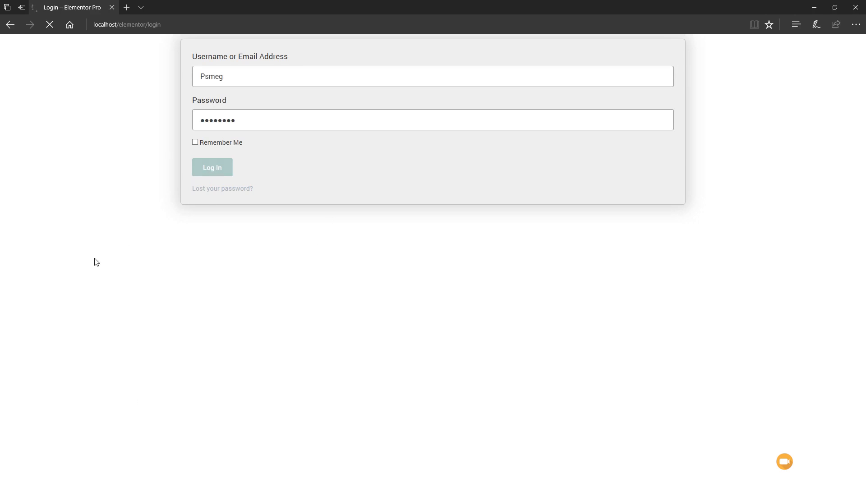
pyautogui.click(212, 168)
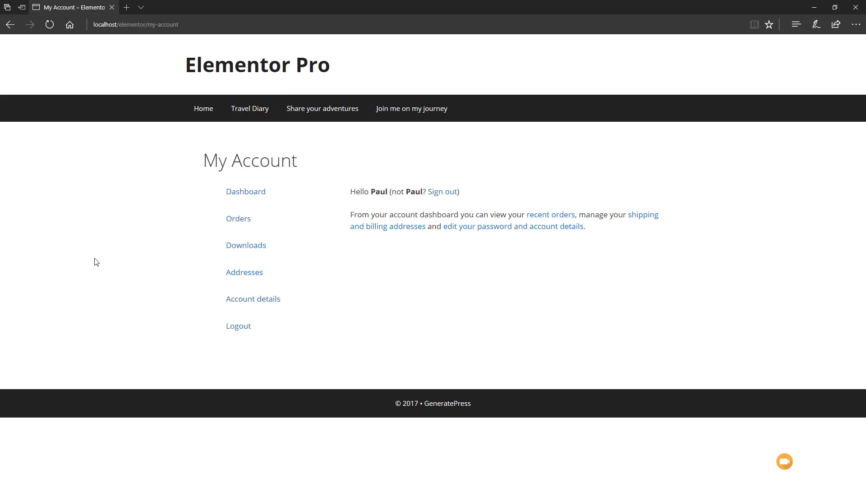